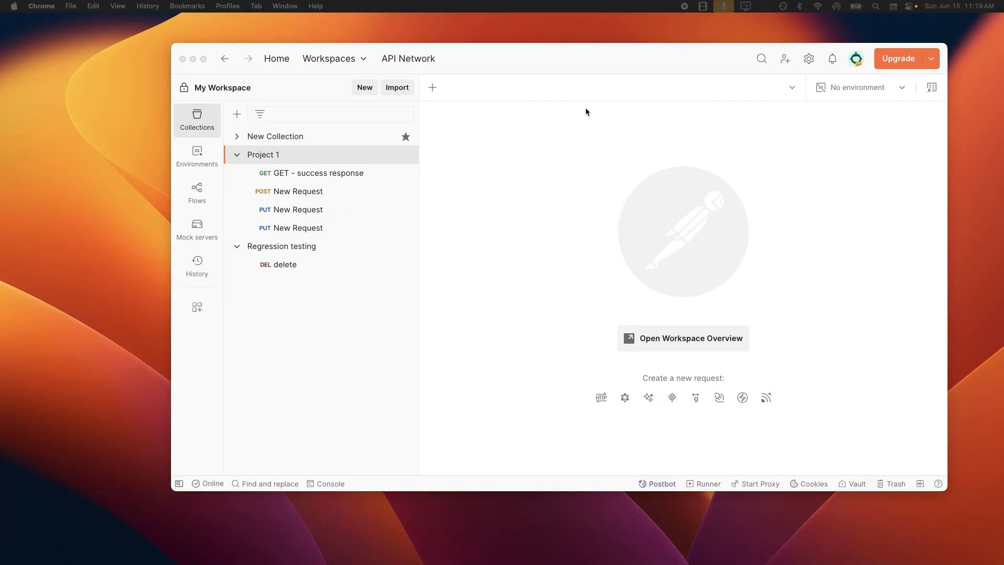
pyautogui.moveTo(582, 129)
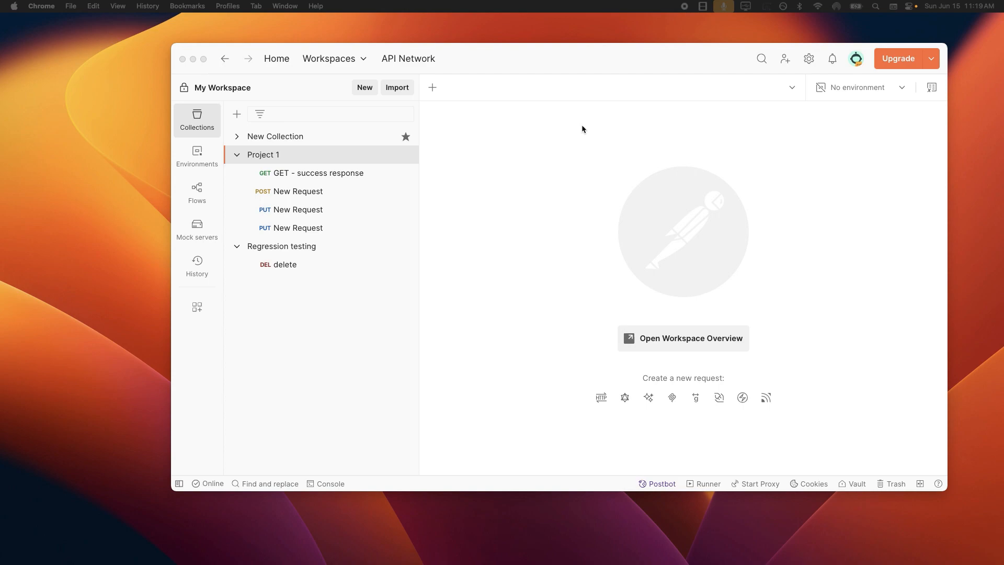
pyautogui.moveTo(364, 181)
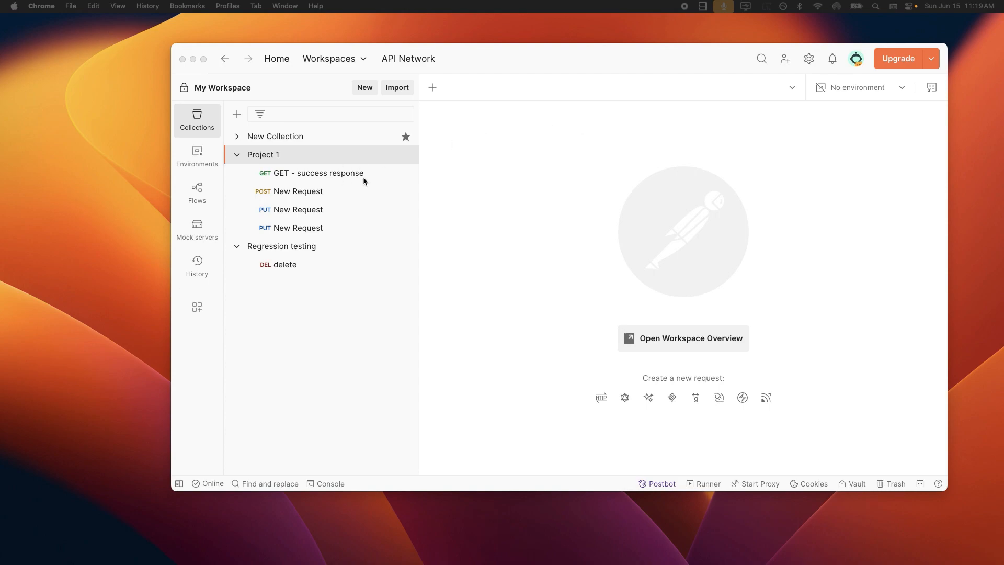
pyautogui.moveTo(367, 180)
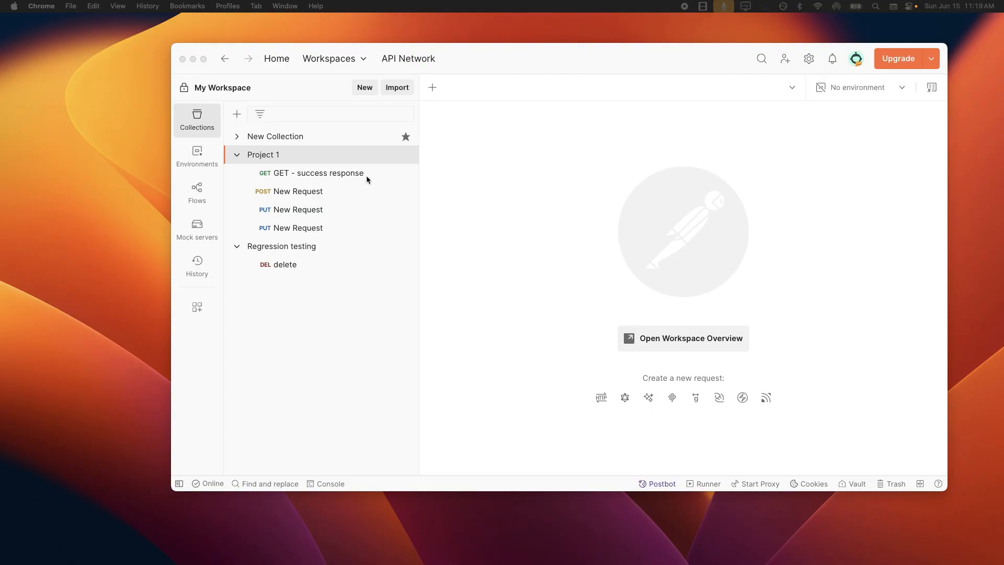
pyautogui.moveTo(431, 183)
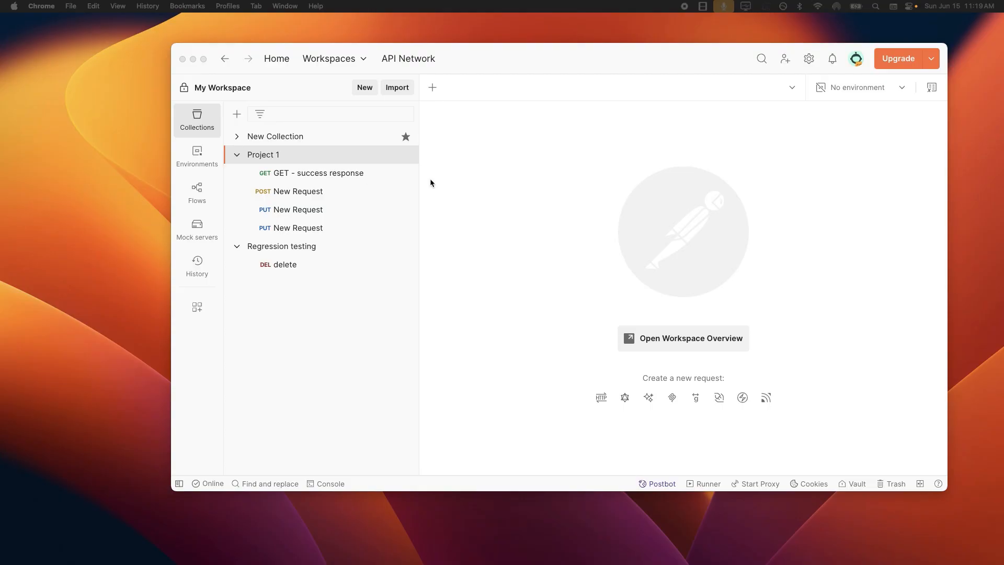
pyautogui.moveTo(600, 180)
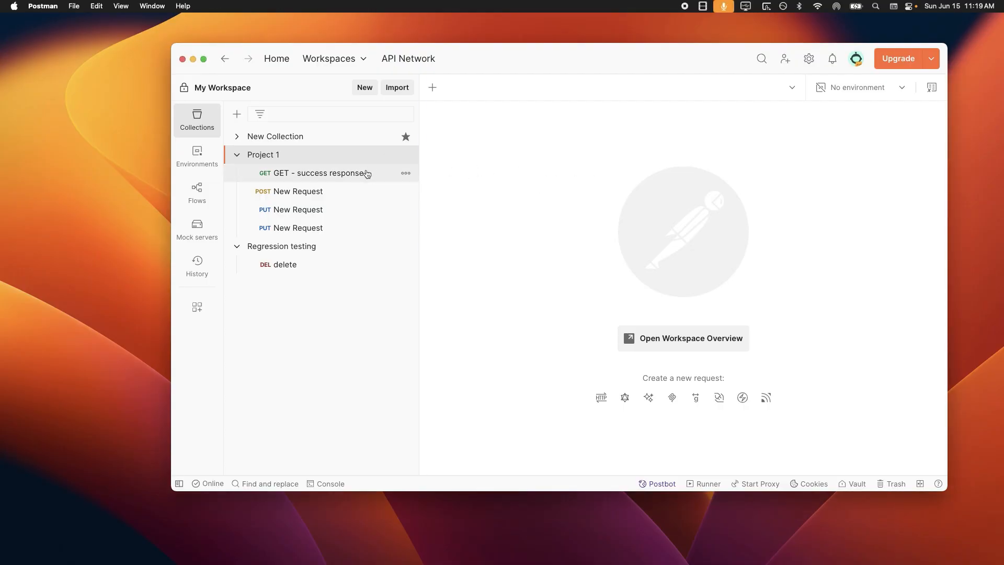
# Run the 'GET - success response' request, getting 200 OK JSON for todo item 20
pyautogui.click(314, 174)
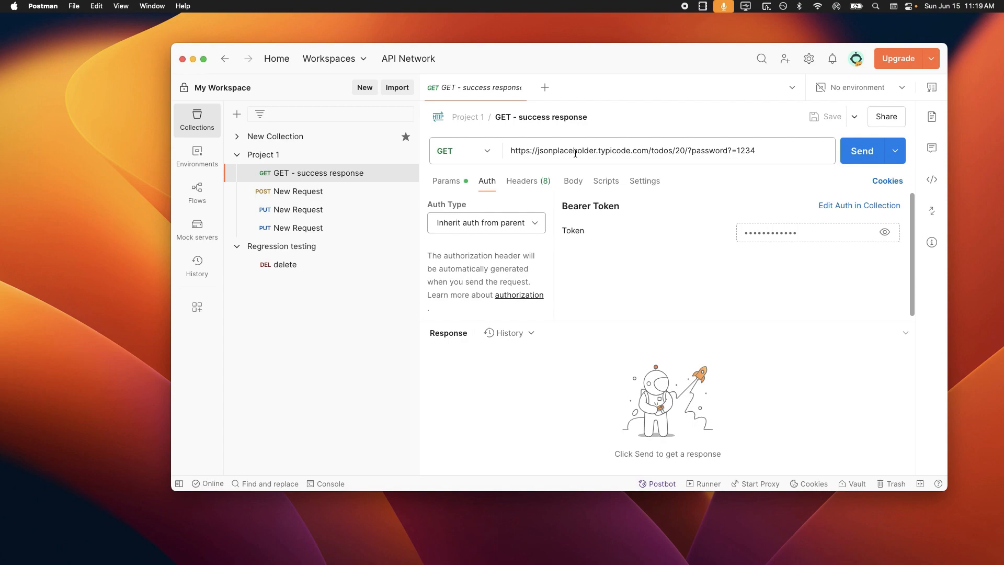
pyautogui.moveTo(781, 174)
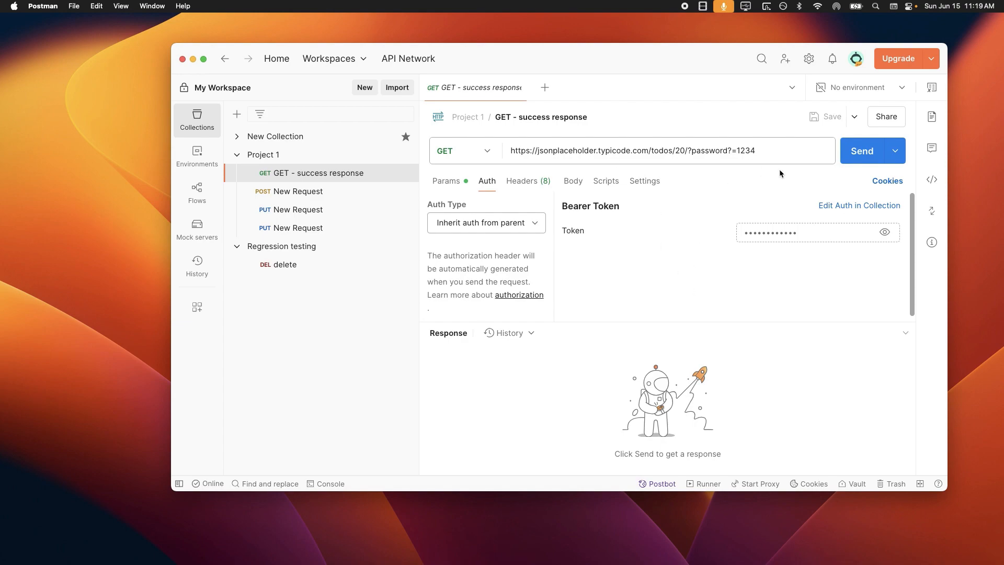
pyautogui.click(861, 151)
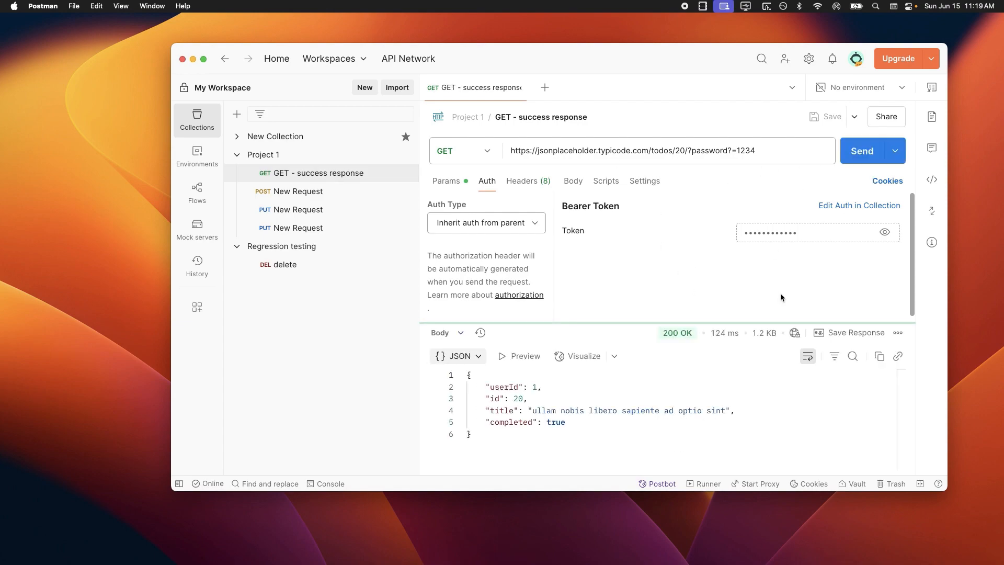
pyautogui.moveTo(677, 333)
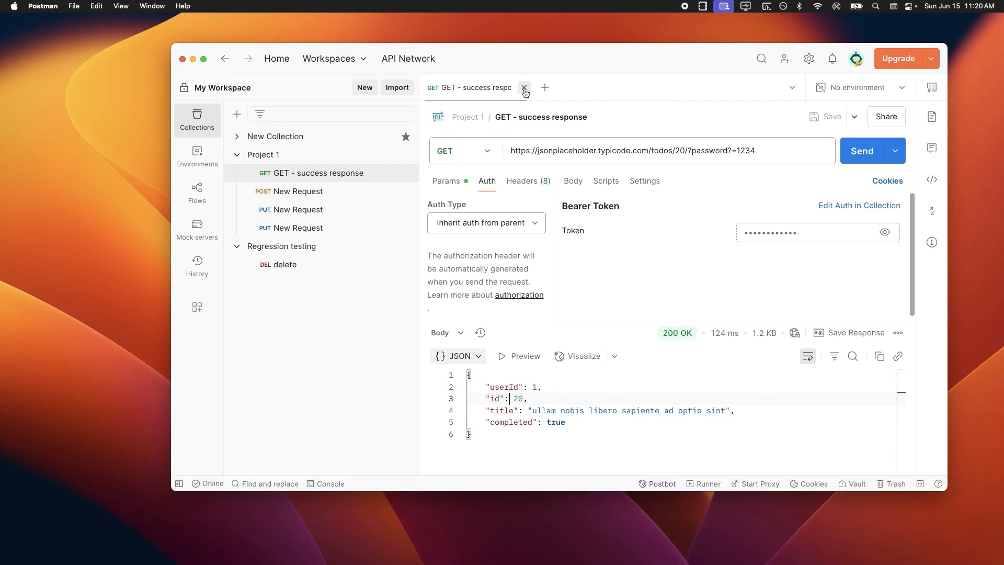
pyautogui.click(524, 87)
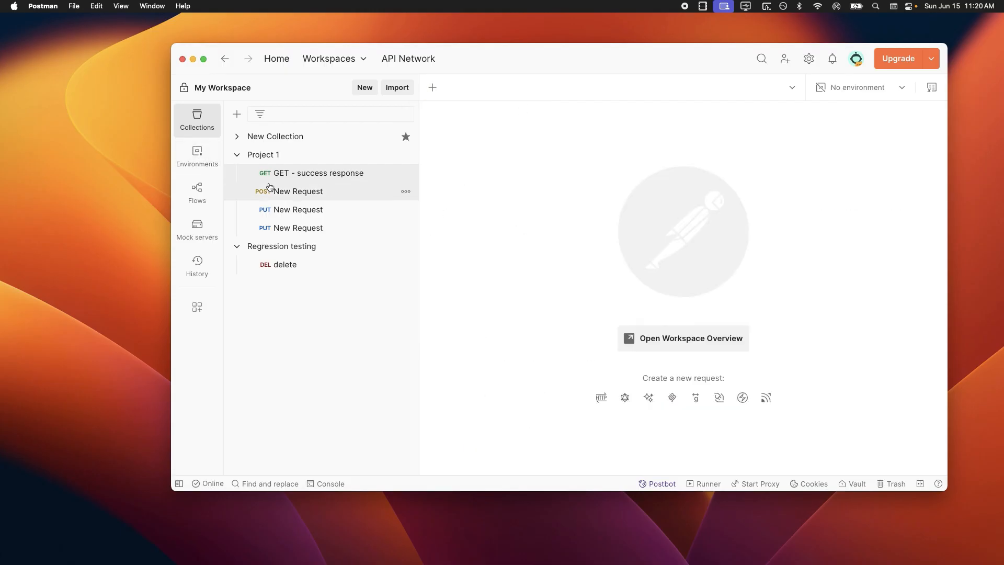
pyautogui.click(318, 173)
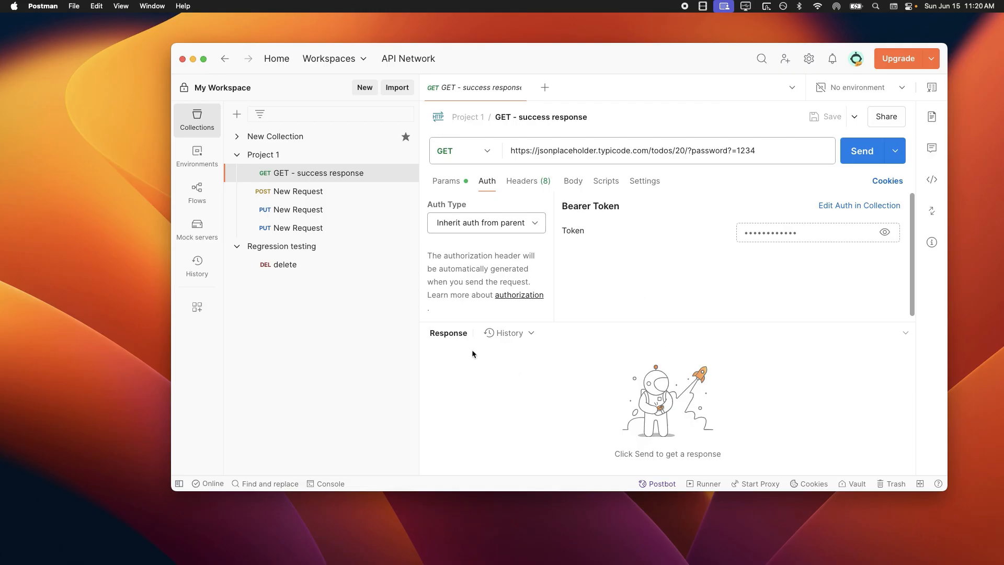
pyautogui.click(862, 150)
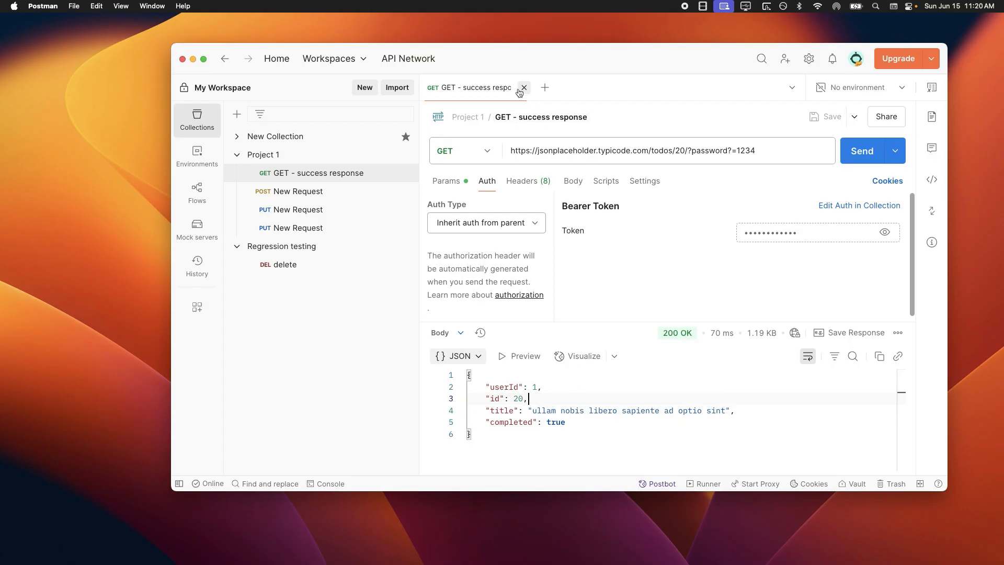
pyautogui.moveTo(611, 219)
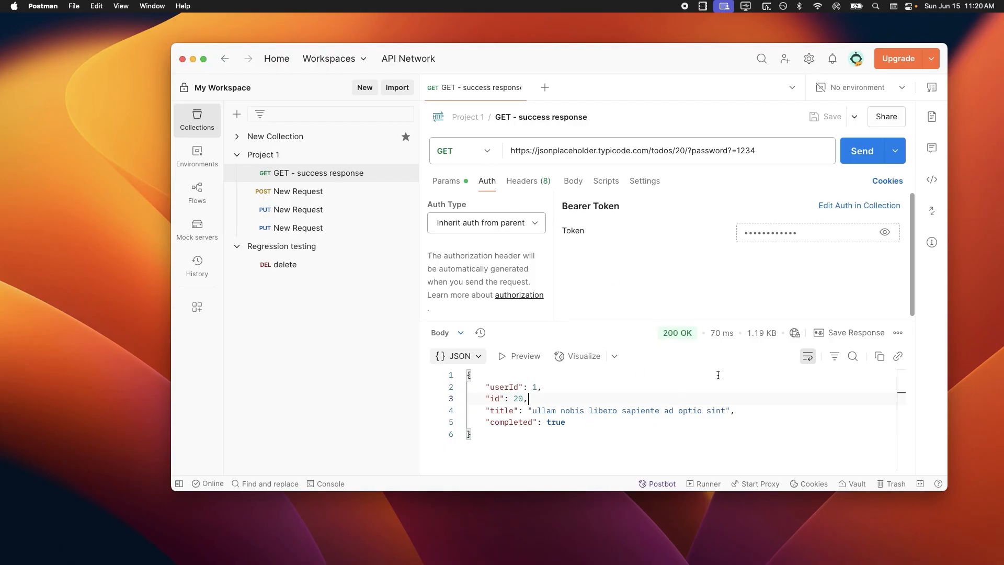
pyautogui.moveTo(721, 375)
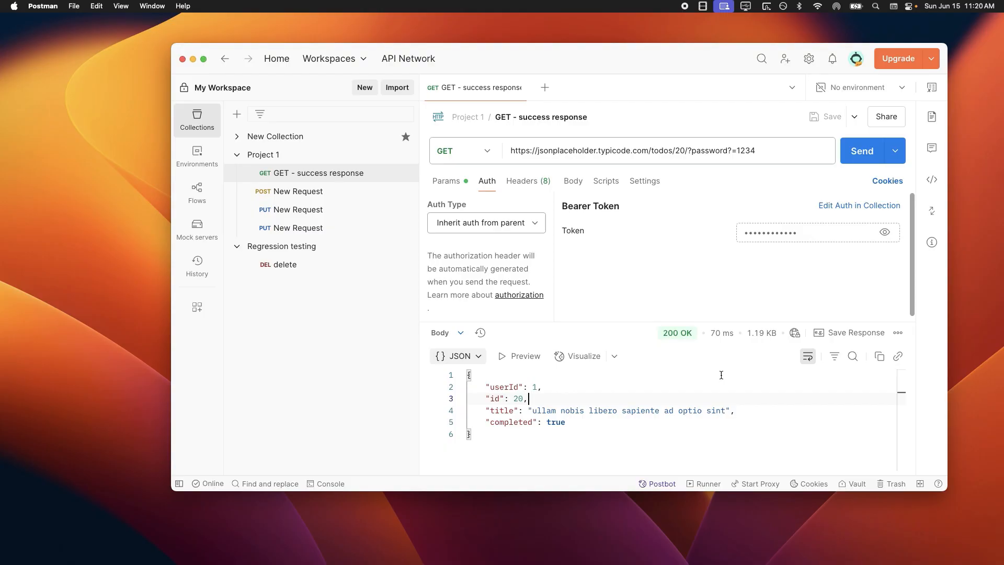
pyautogui.moveTo(698, 376)
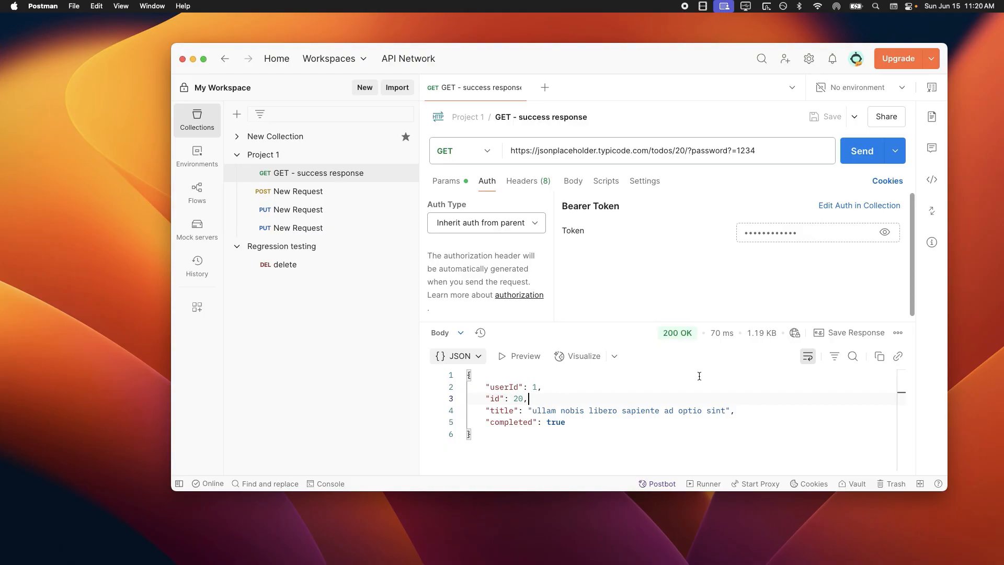
pyautogui.moveTo(707, 372)
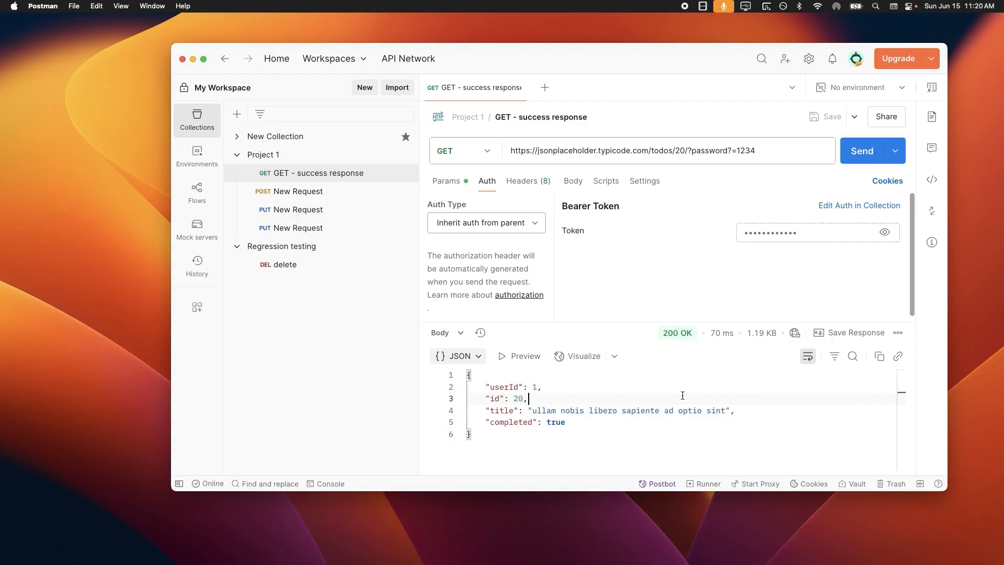
pyautogui.moveTo(776, 405)
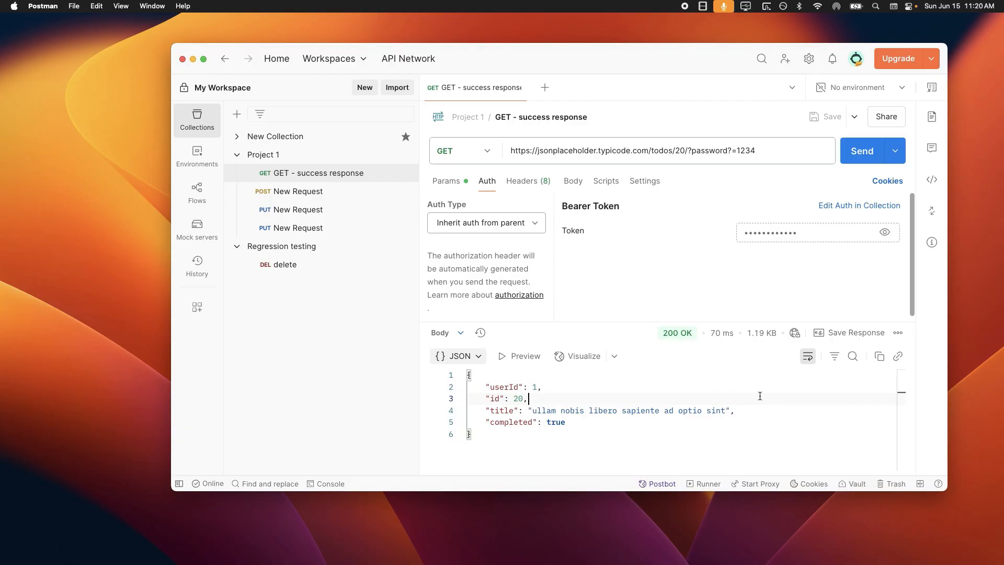
pyautogui.moveTo(694, 280)
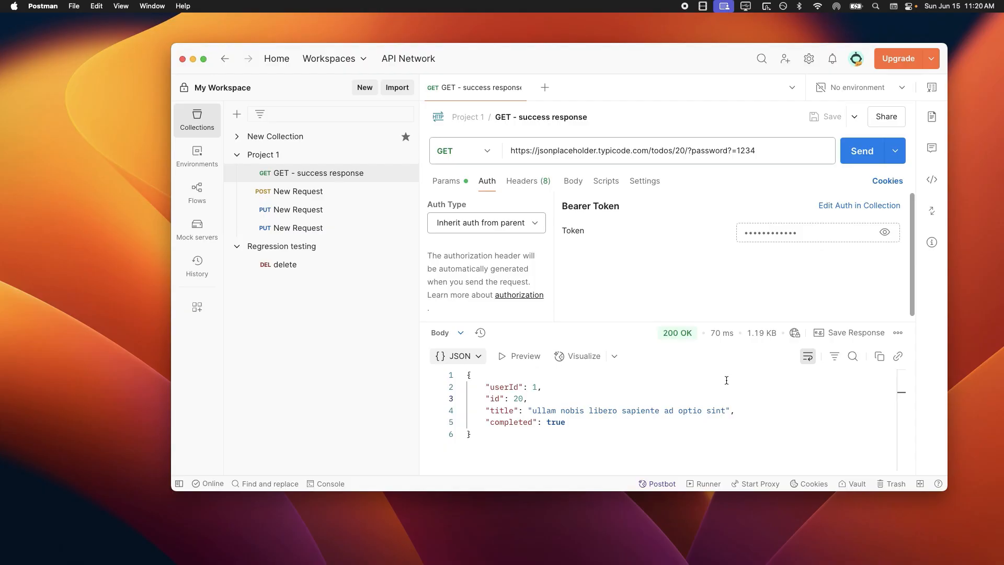
pyautogui.moveTo(738, 399)
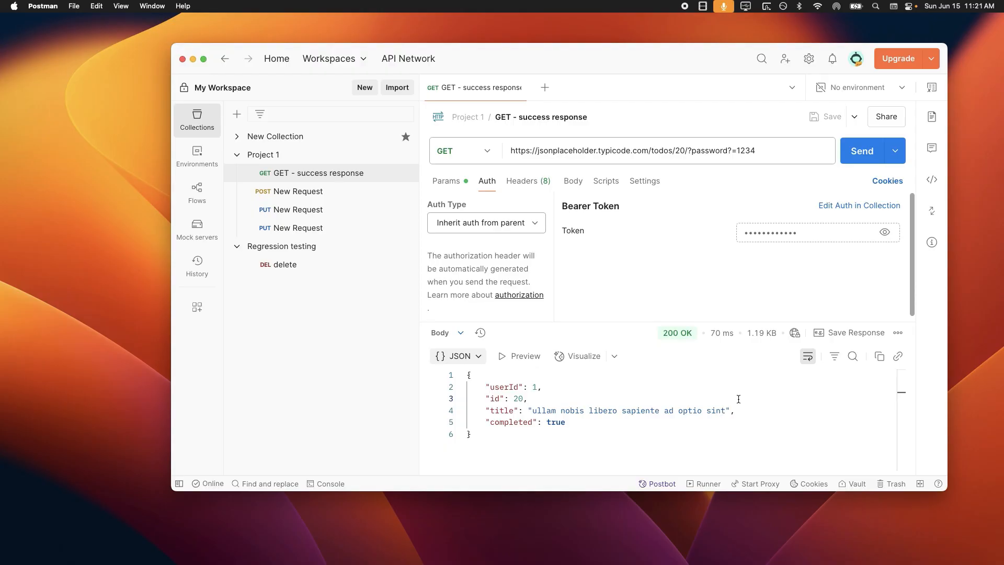
pyautogui.doubleClick(556, 423)
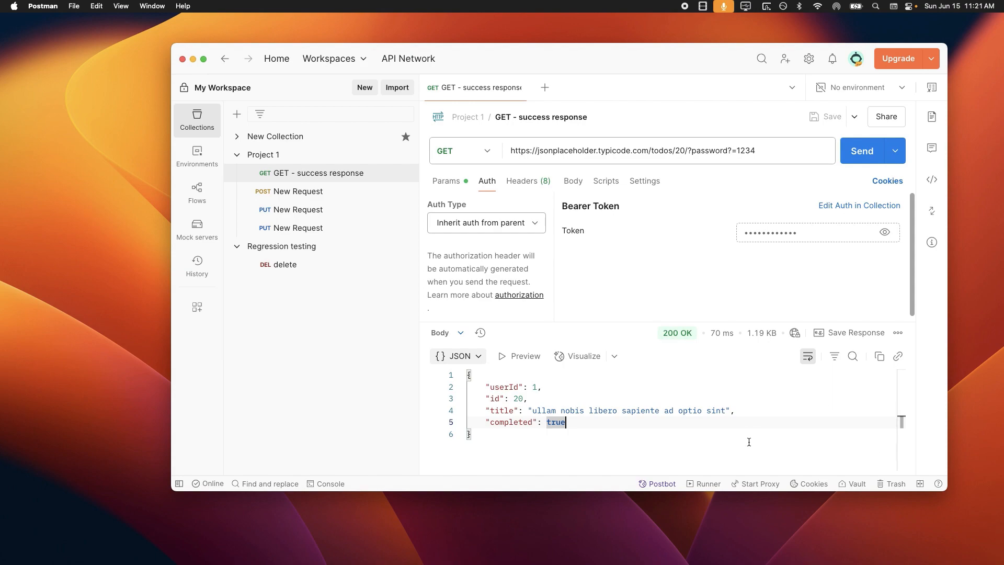
pyautogui.moveTo(824, 408)
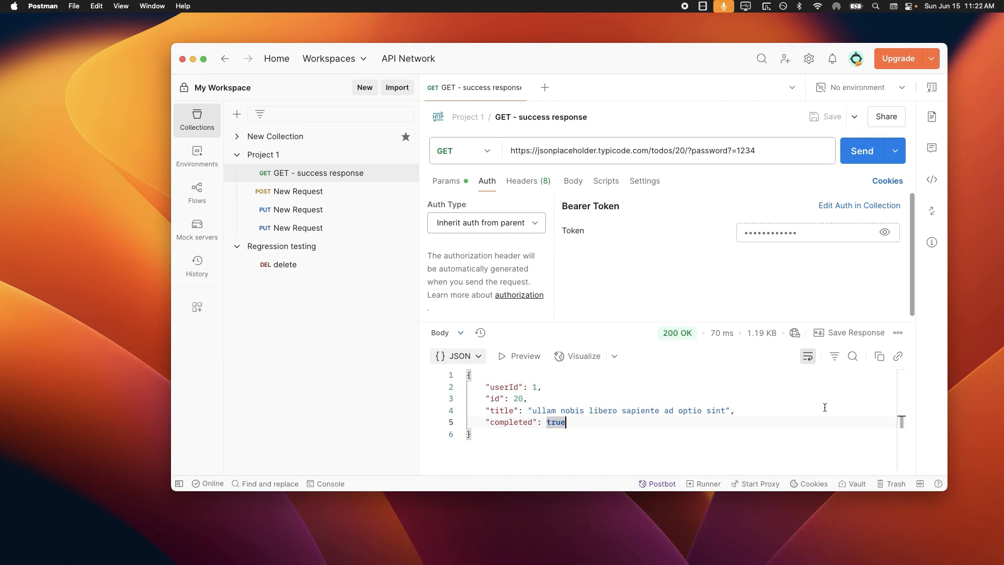
pyautogui.moveTo(642, 388)
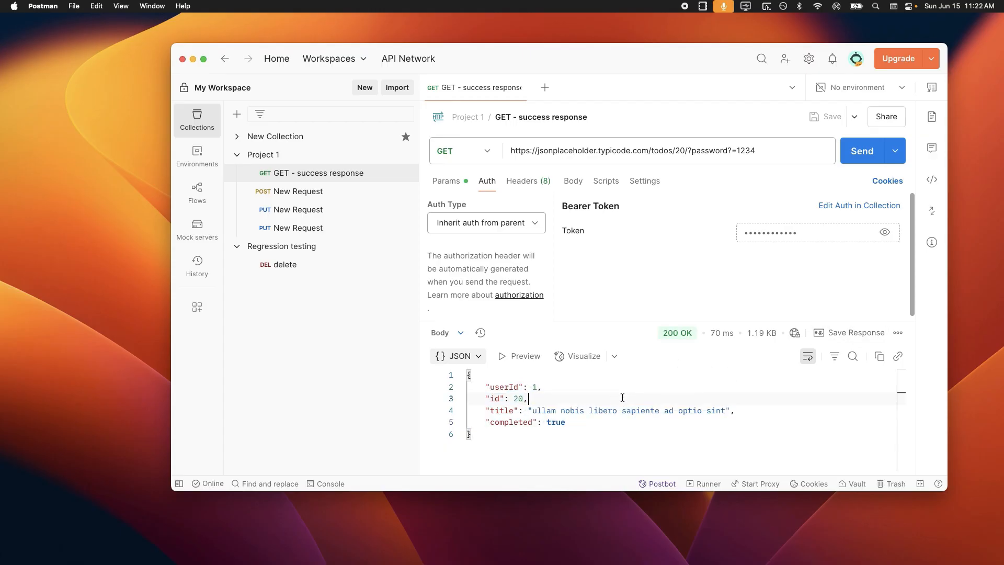
pyautogui.moveTo(818, 333)
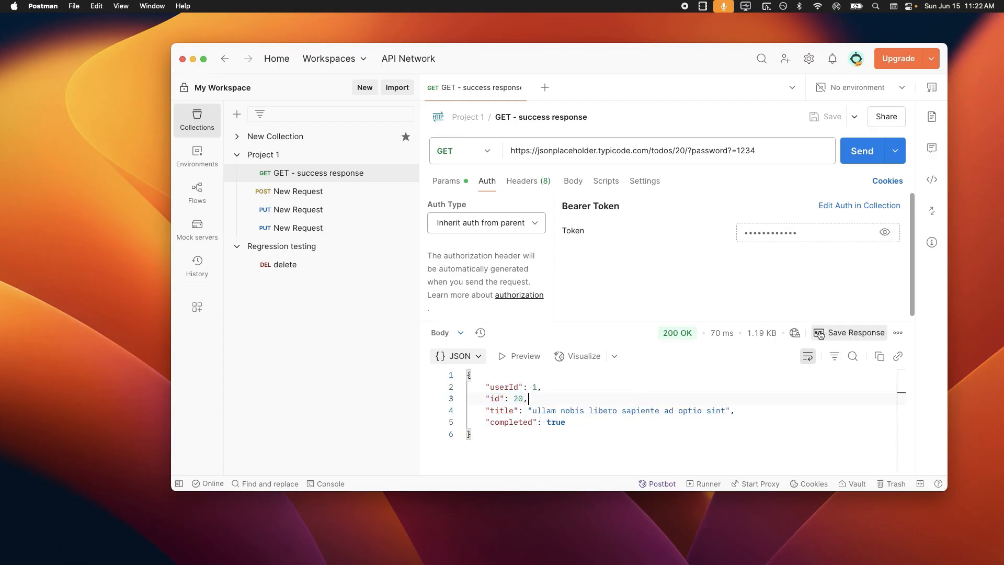
# Save the 200 OK response as an example and open the new example
pyautogui.click(855, 333)
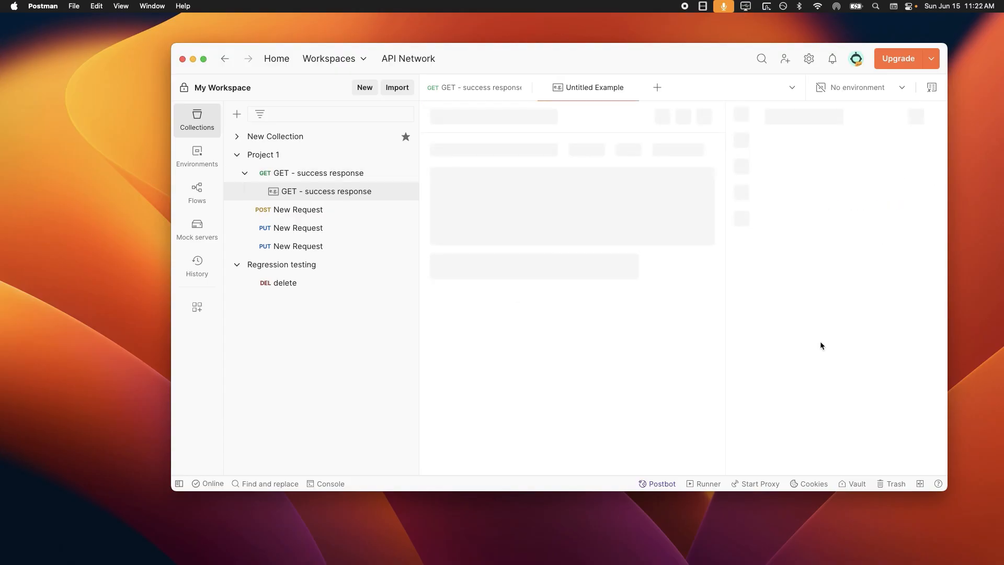
pyautogui.click(474, 88)
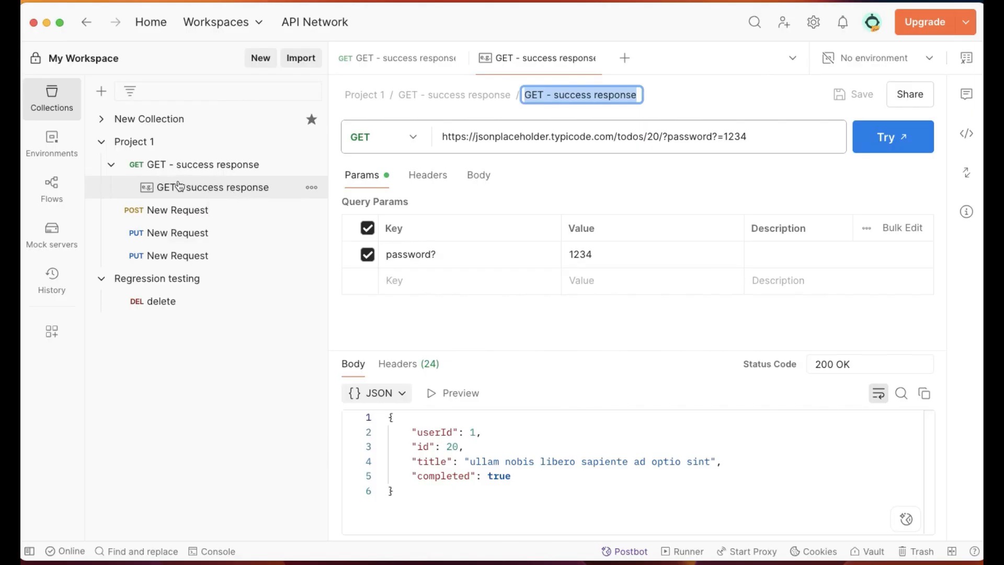
pyautogui.click(212, 187)
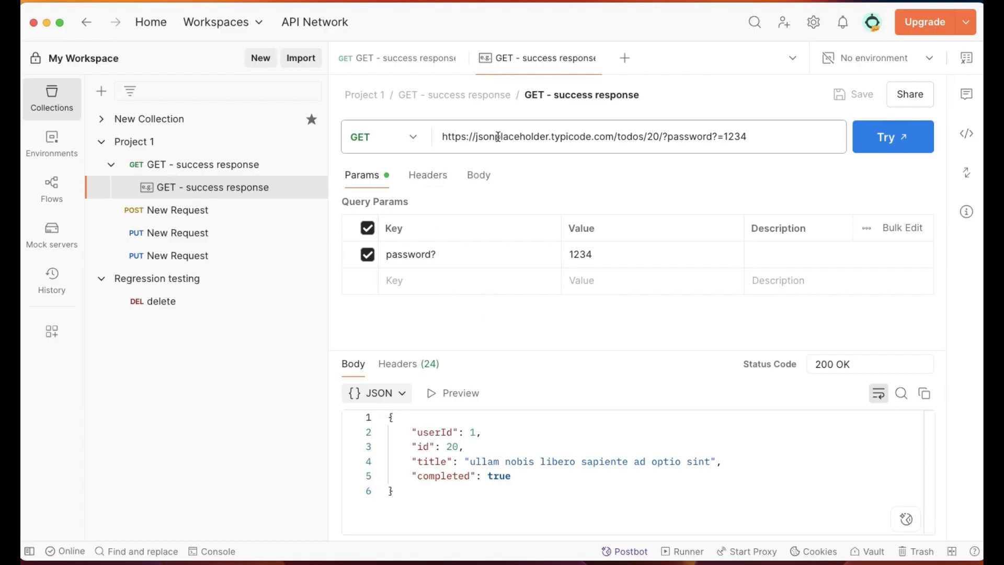
# Review the example's headers and query params, then return to the GET request
pyautogui.click(428, 175)
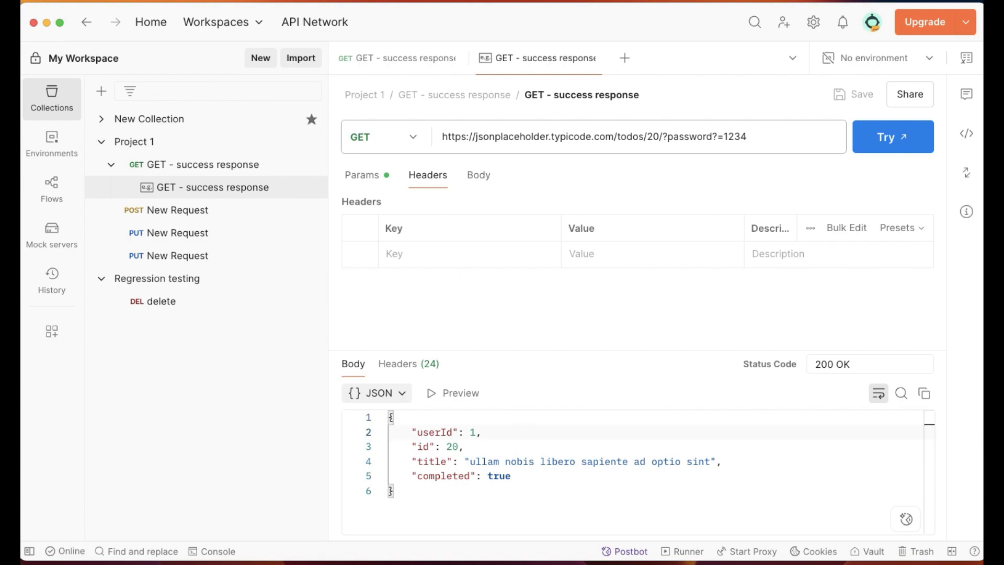
pyautogui.click(362, 175)
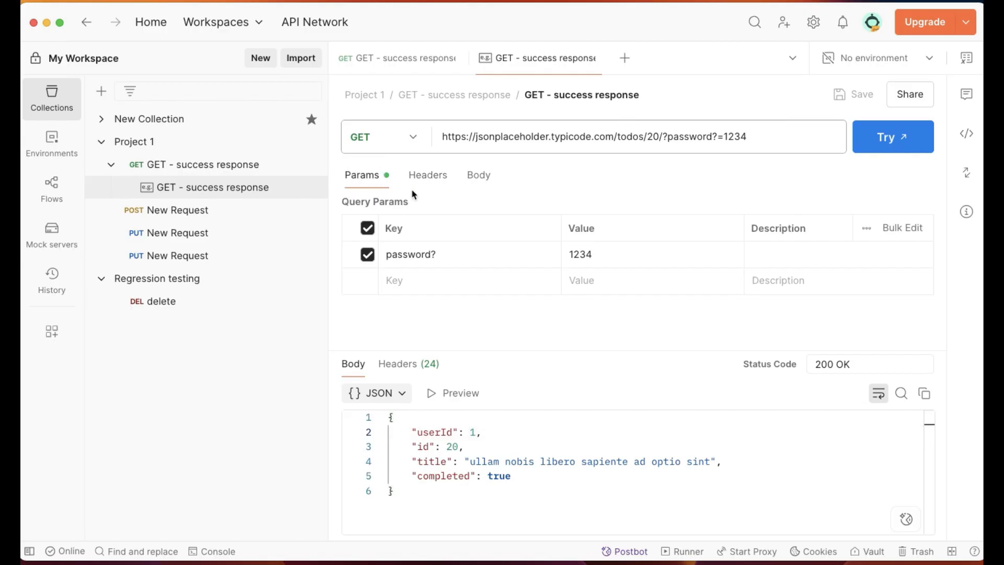
pyautogui.click(478, 175)
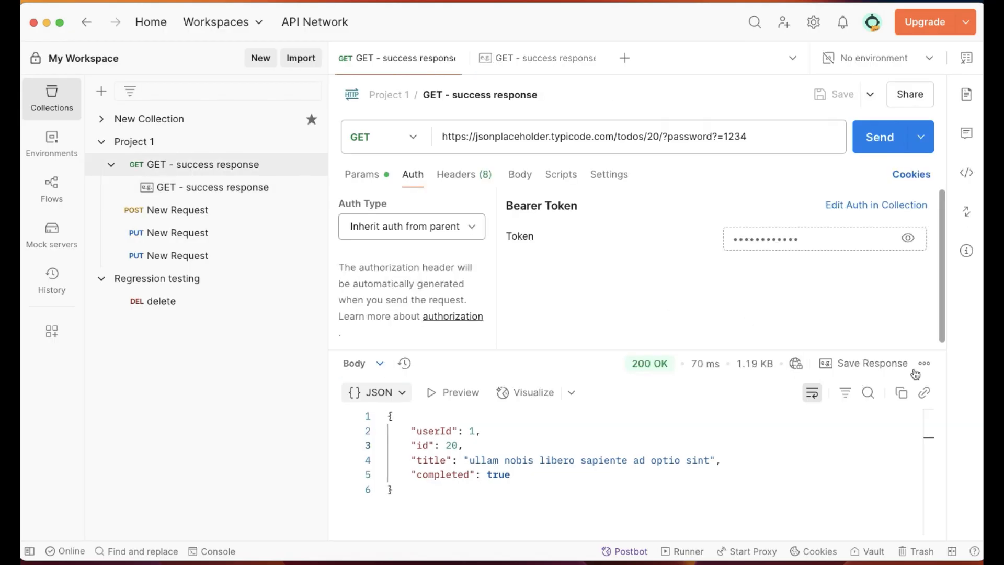
pyautogui.click(924, 363)
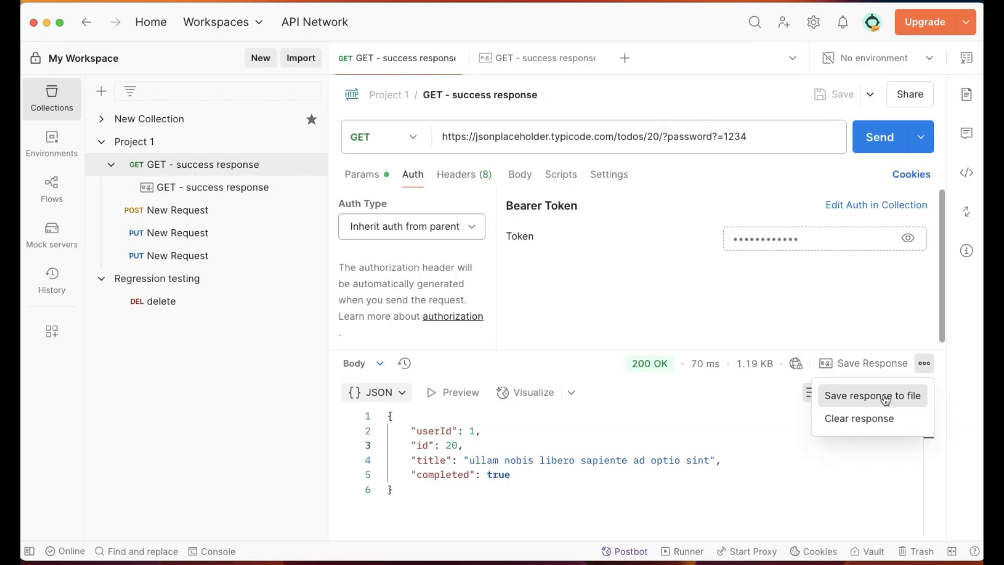
pyautogui.click(872, 395)
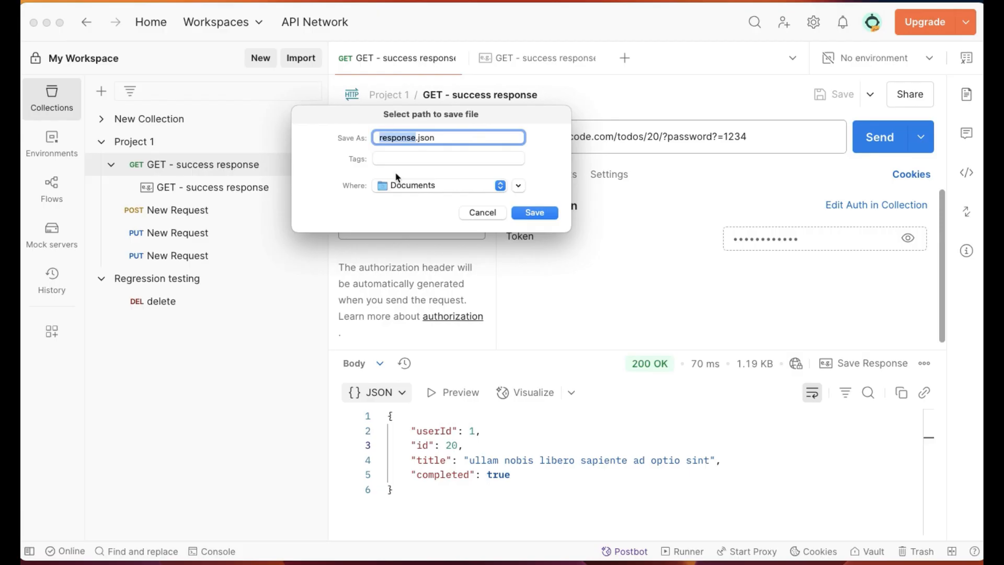
pyautogui.moveTo(486, 496)
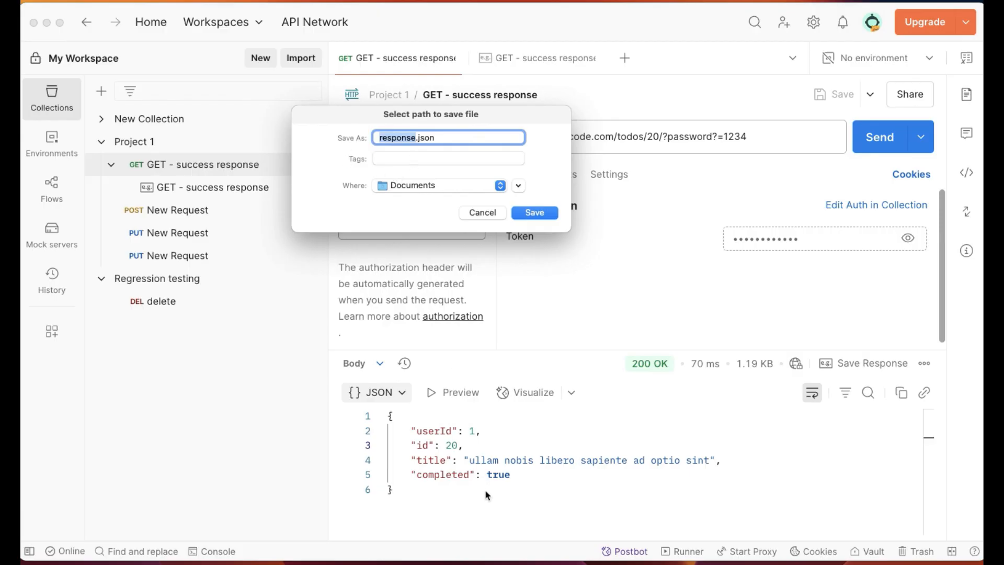
pyautogui.moveTo(506, 474)
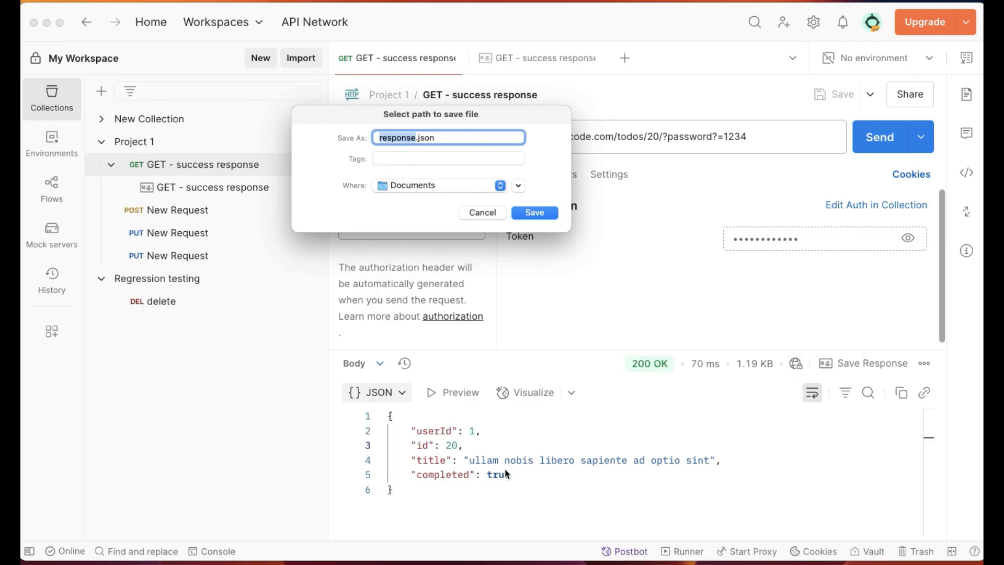
pyautogui.moveTo(522, 479)
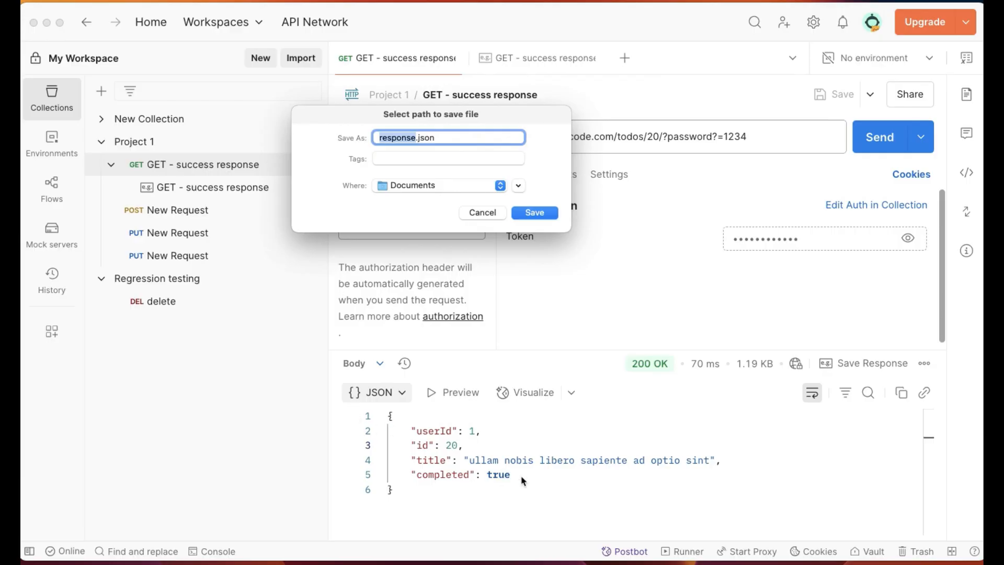
pyautogui.moveTo(930, 446)
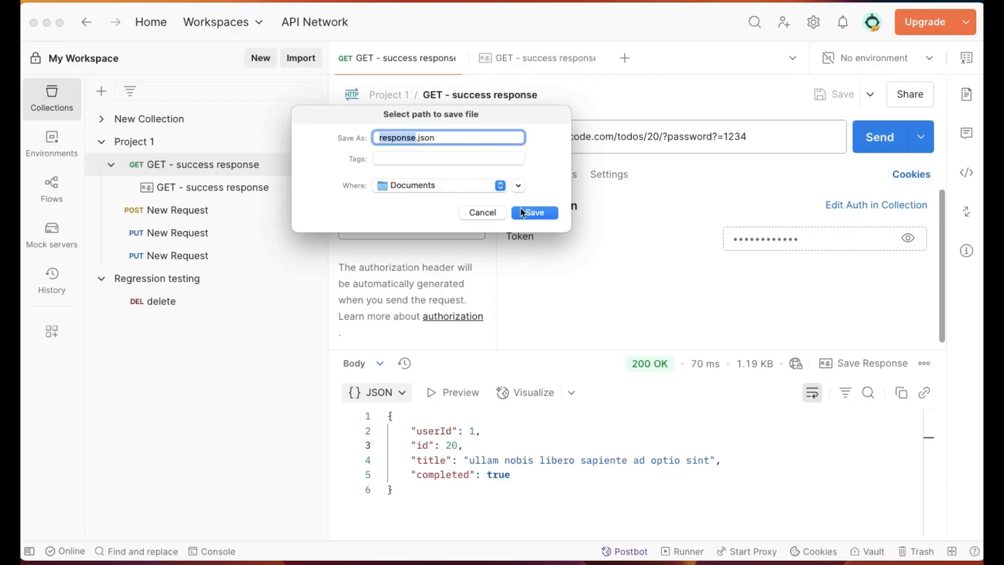
pyautogui.click(426, 137)
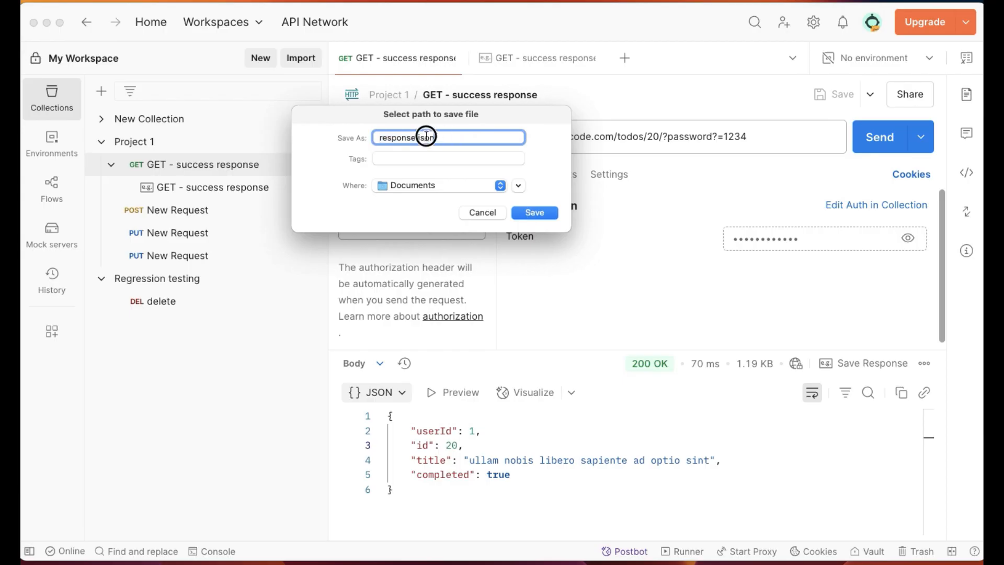
pyautogui.click(534, 212)
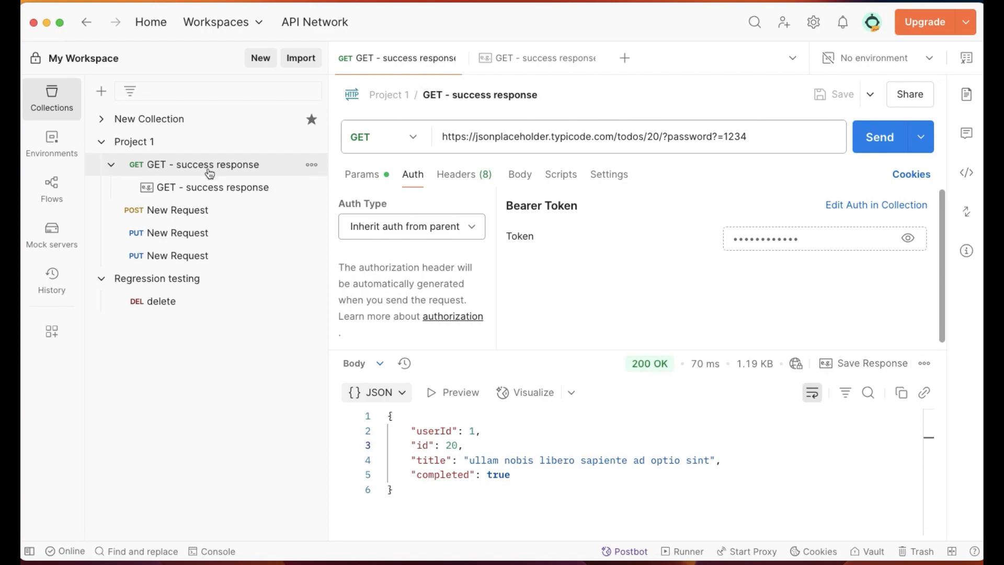
# Close the GET request and example tabs, then reopen the saved 200 example for todo 20
pyautogui.click(544, 58)
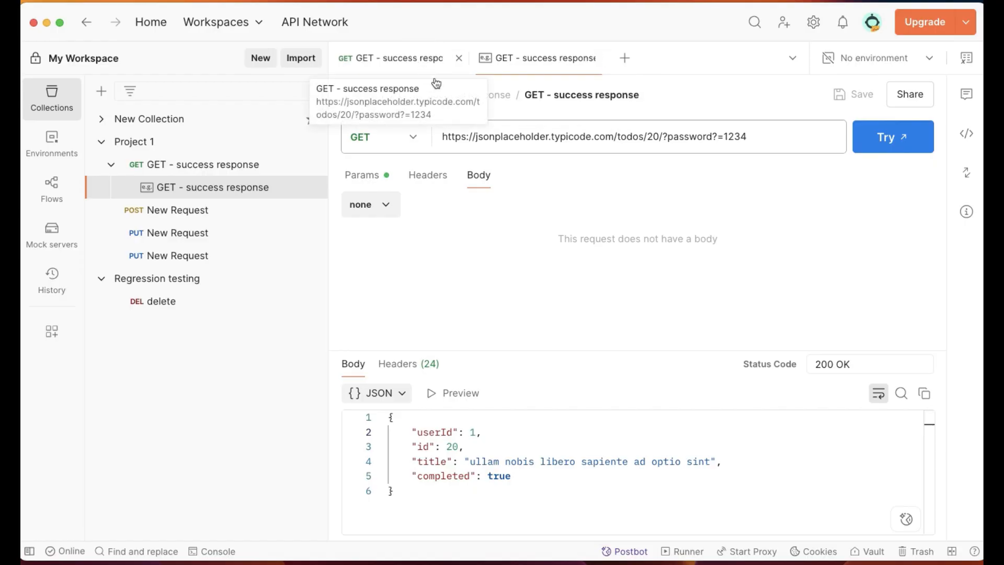
pyautogui.click(459, 57)
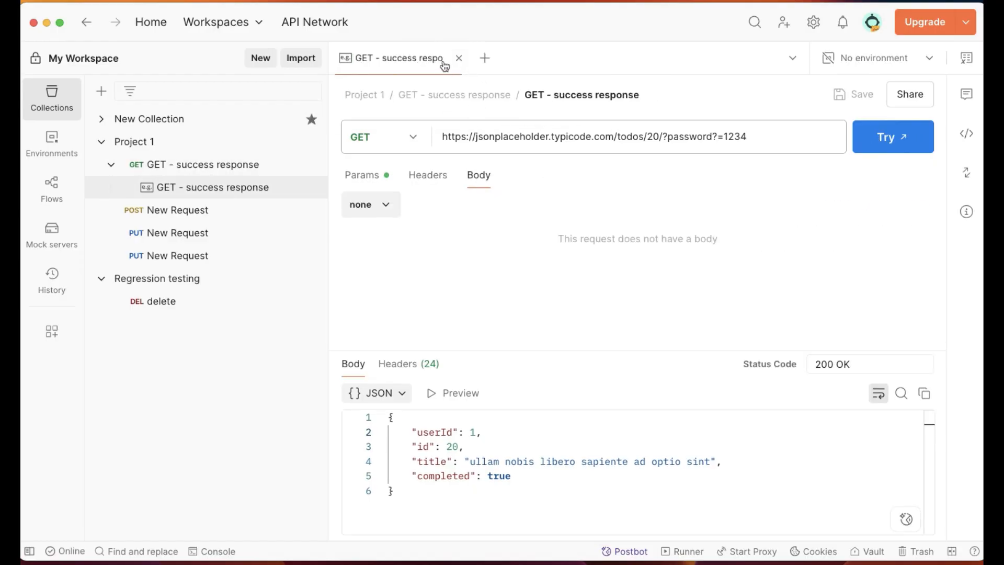
pyautogui.click(459, 59)
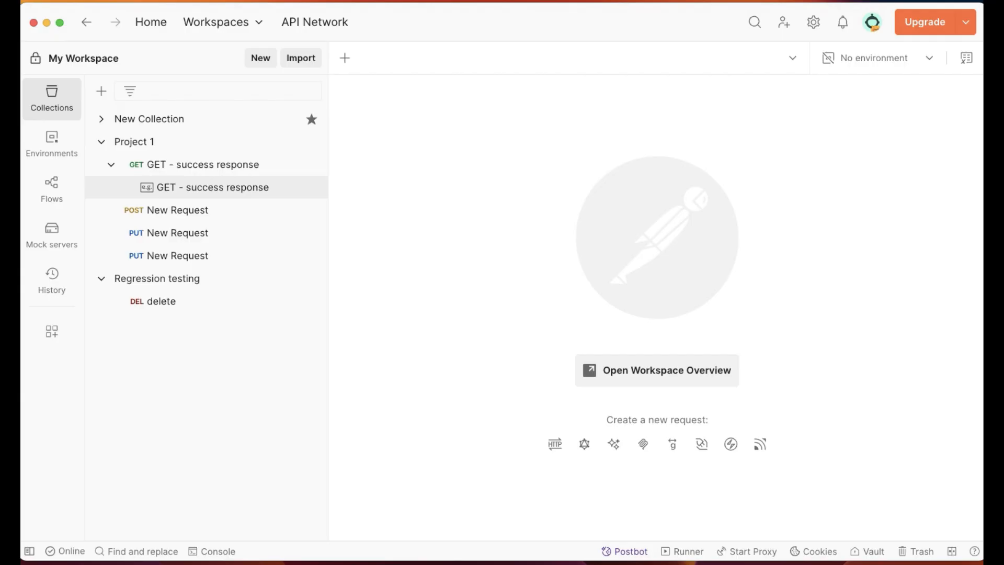
pyautogui.moveTo(214, 181)
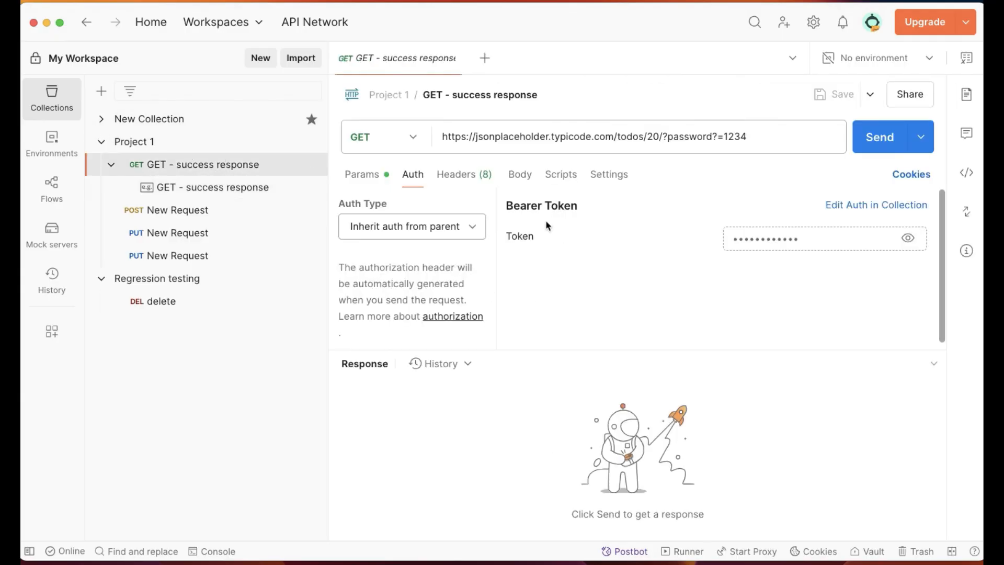
pyautogui.click(215, 188)
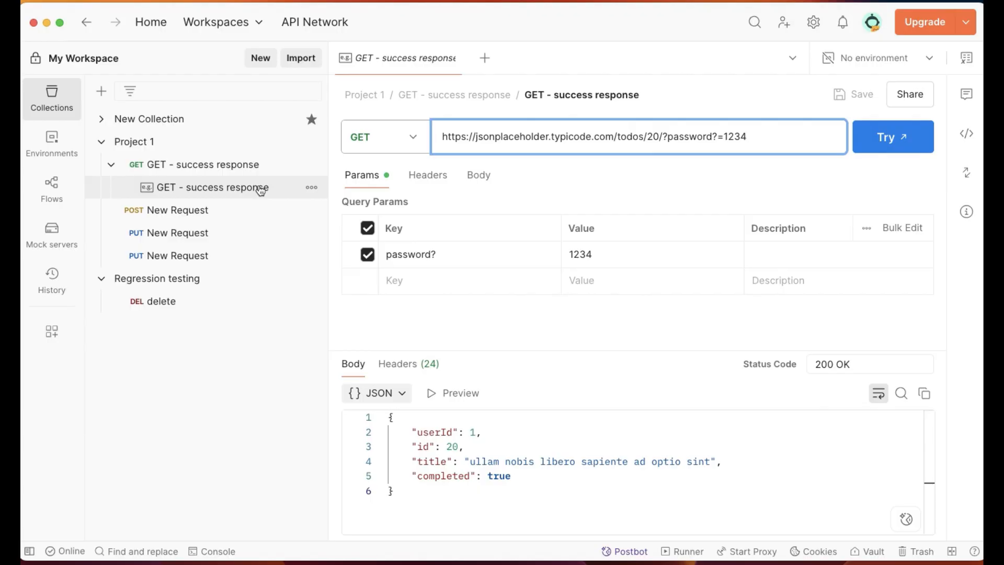
pyautogui.moveTo(546, 166)
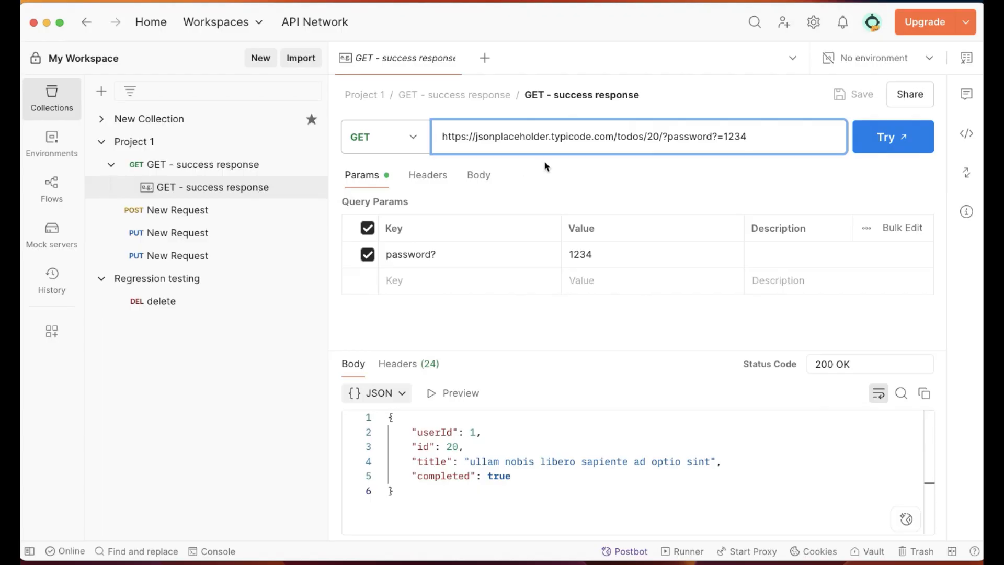
pyautogui.moveTo(403, 144)
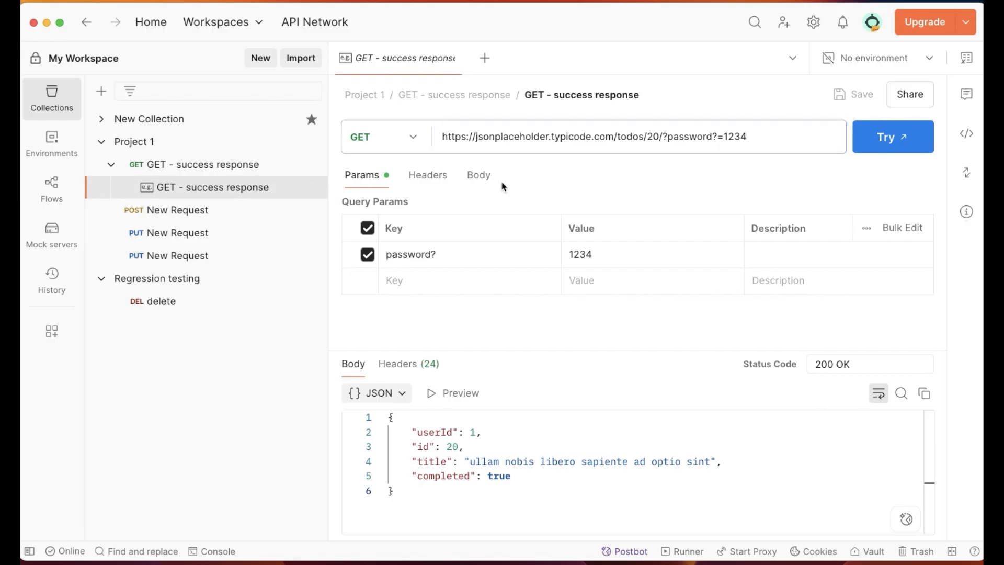
pyautogui.moveTo(453, 203)
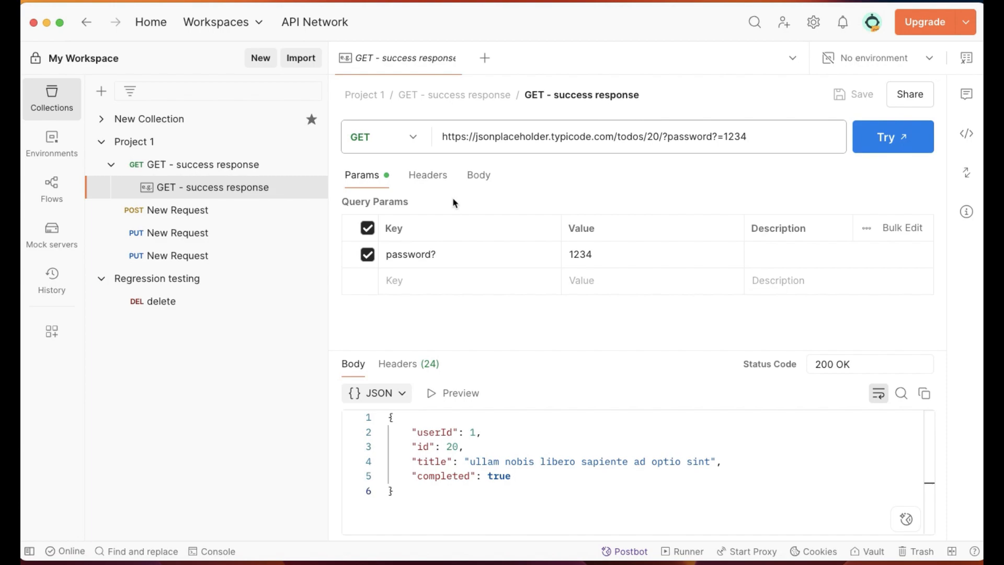
pyautogui.moveTo(615, 177)
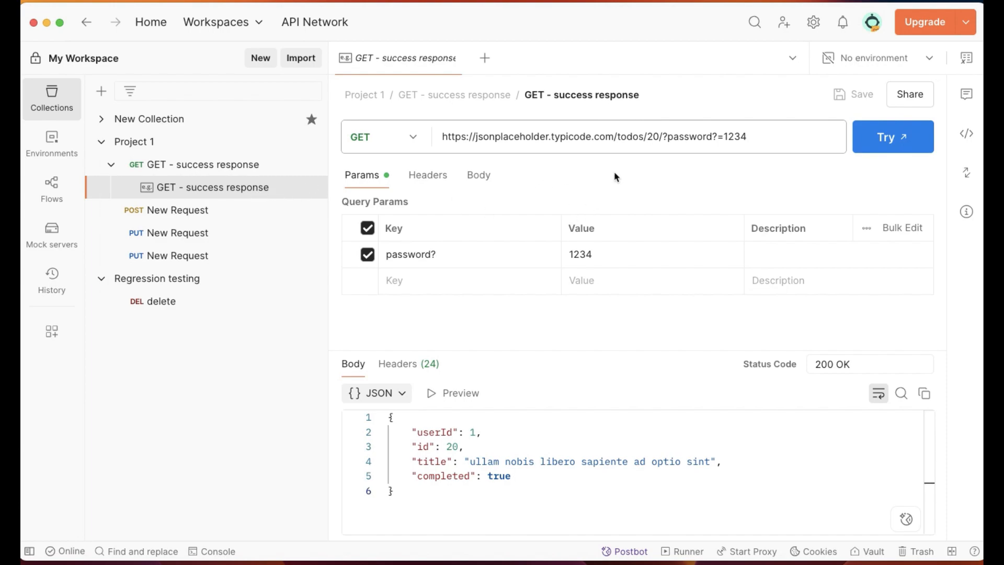
pyautogui.moveTo(566, 215)
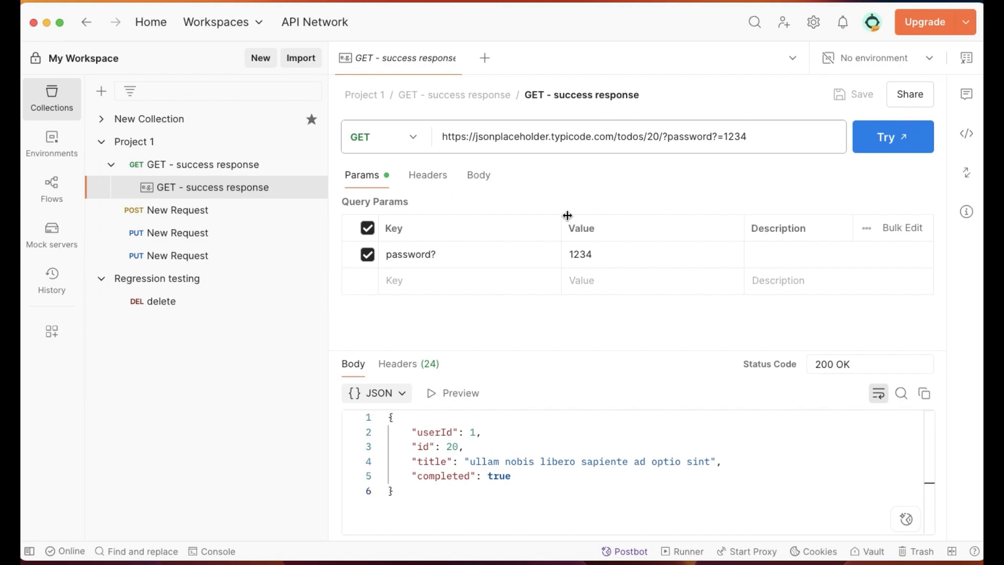
pyautogui.moveTo(626, 196)
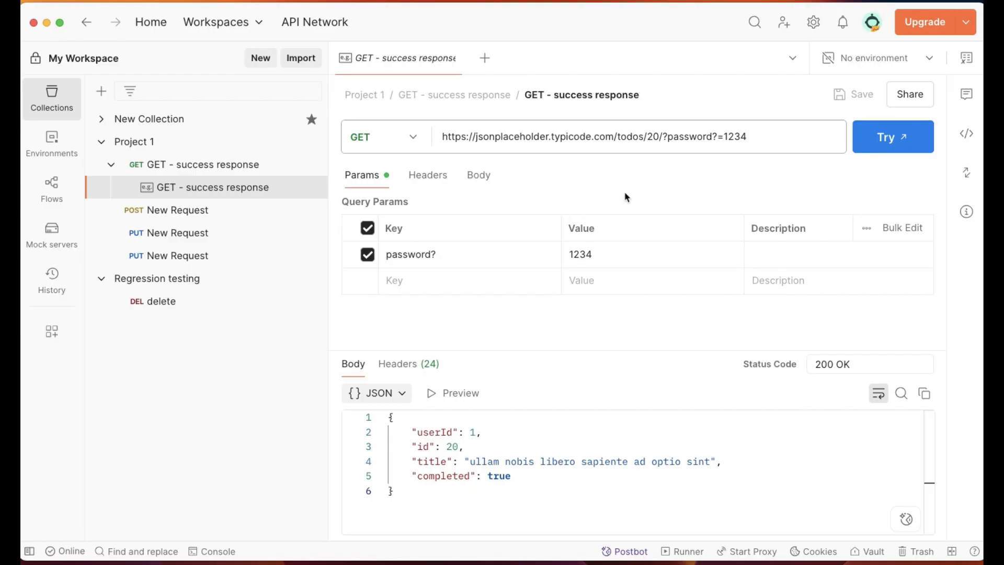
pyautogui.moveTo(562, 229)
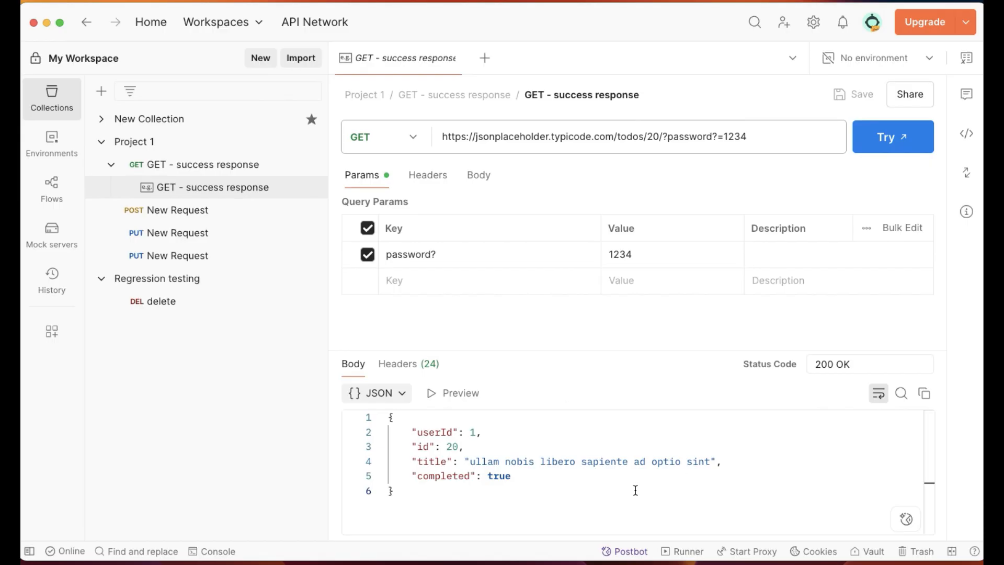
pyautogui.moveTo(724, 490)
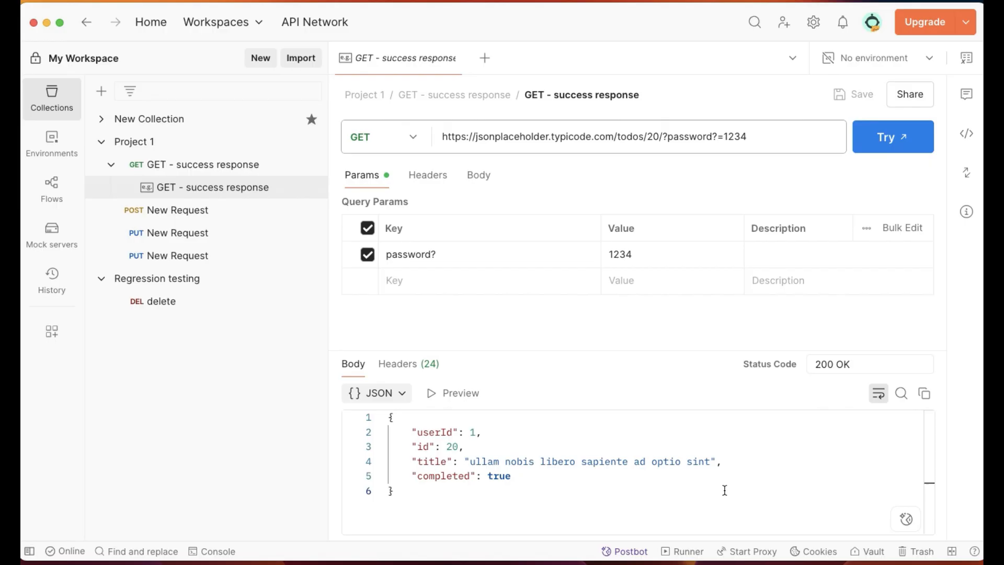
pyautogui.moveTo(591, 455)
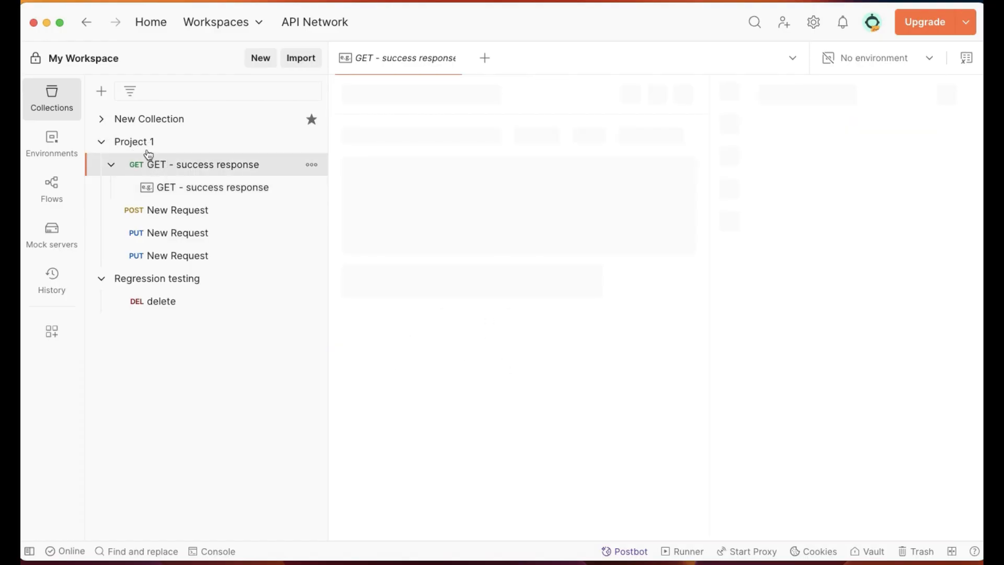
# Scroll the Project 1 overview and reopen the 'GET - success response' example
pyautogui.click(134, 142)
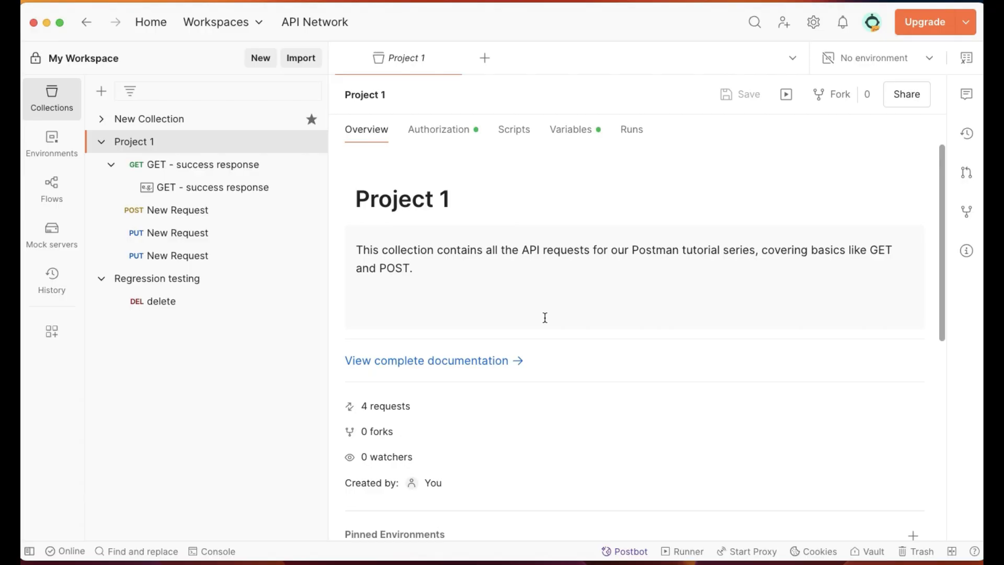
pyautogui.moveTo(480, 360)
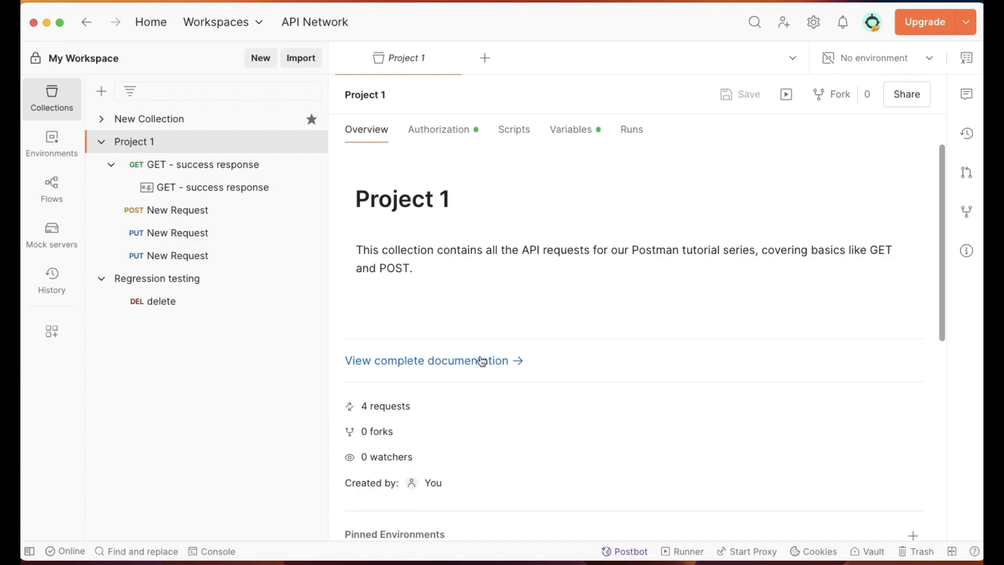
pyautogui.scroll(-3)
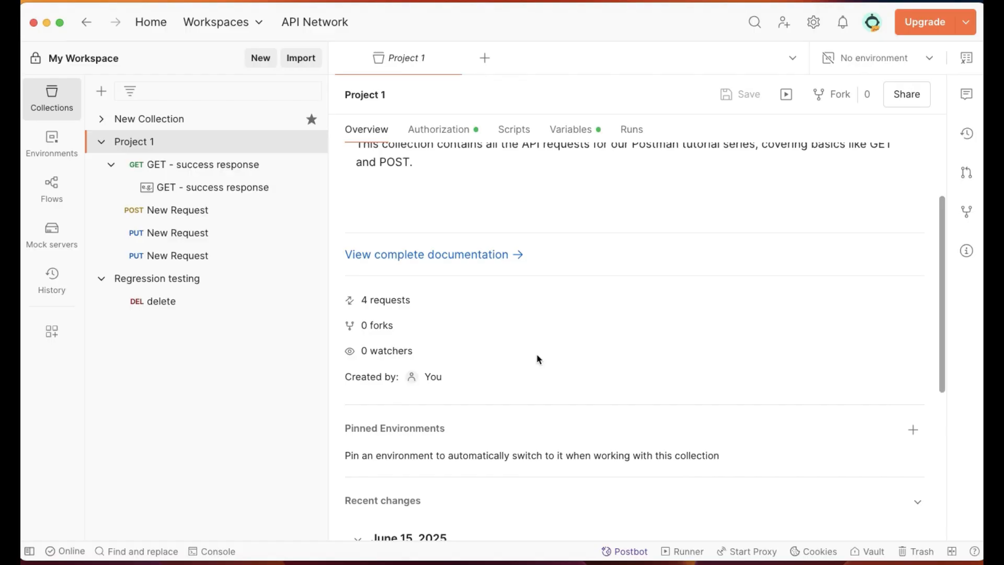
pyautogui.moveTo(673, 343)
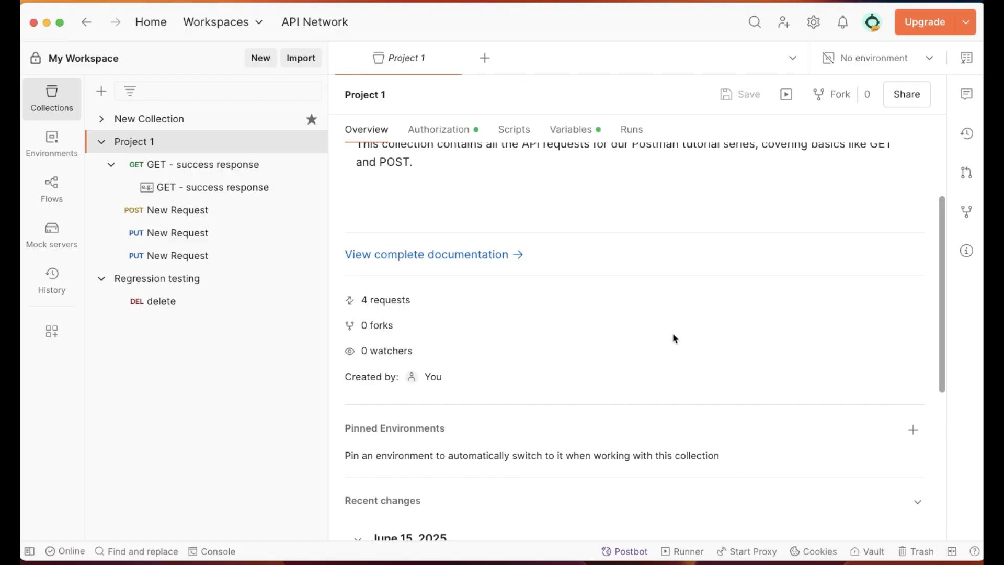
pyautogui.click(212, 188)
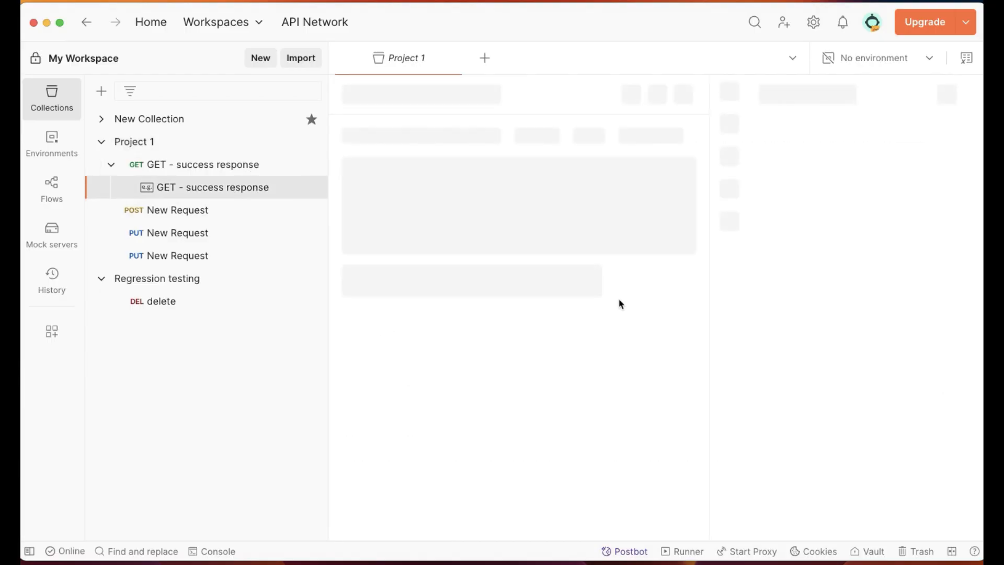
# Resend the 'GET - success response' request and view its 200 OK todo 20 response
pyautogui.click(213, 187)
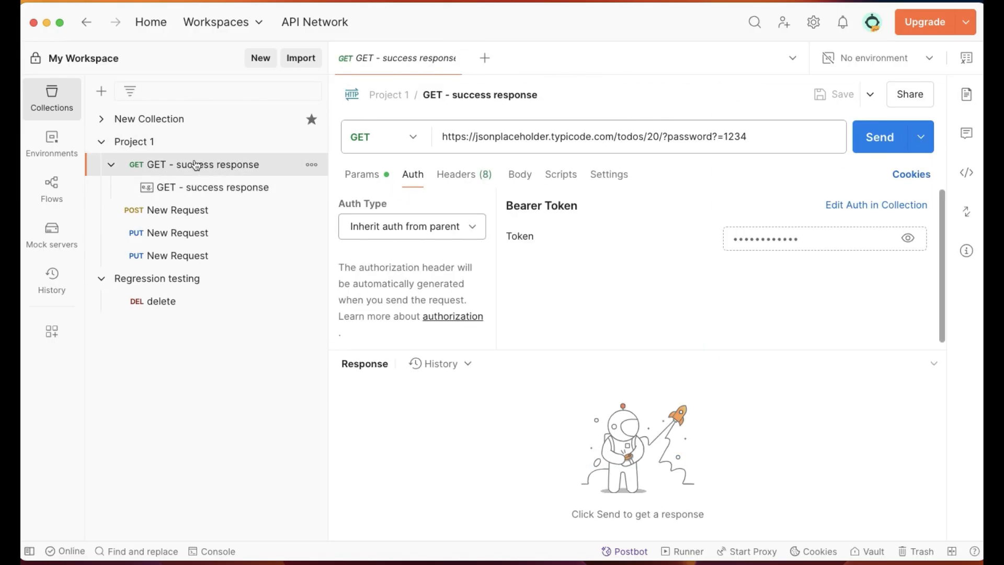
pyautogui.moveTo(880, 136)
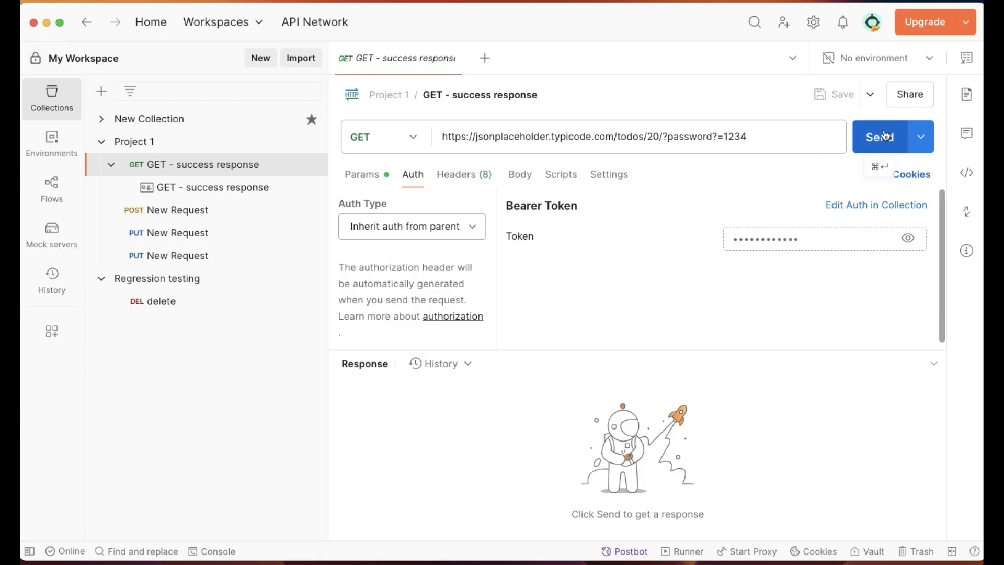
pyautogui.click(879, 137)
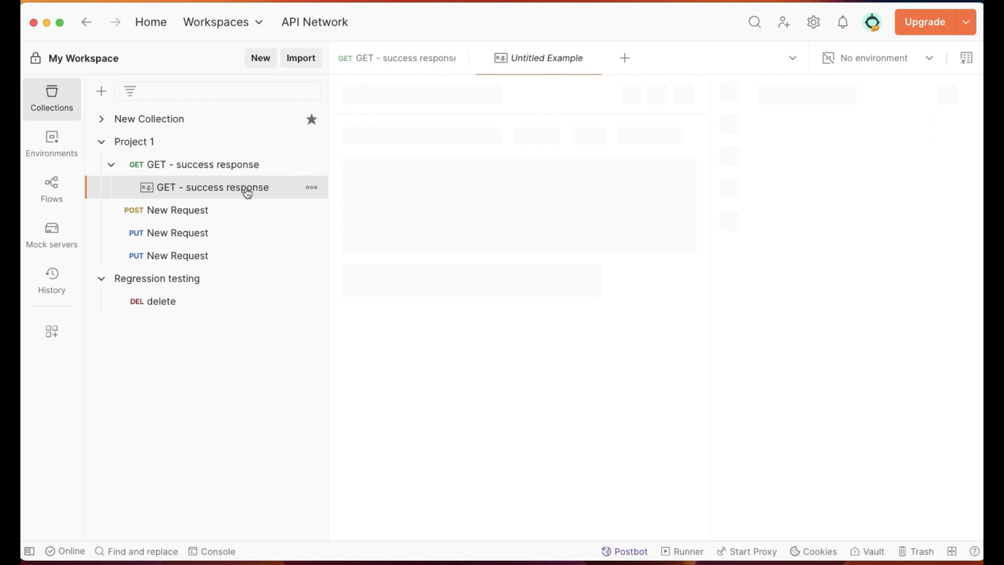
pyautogui.click(211, 187)
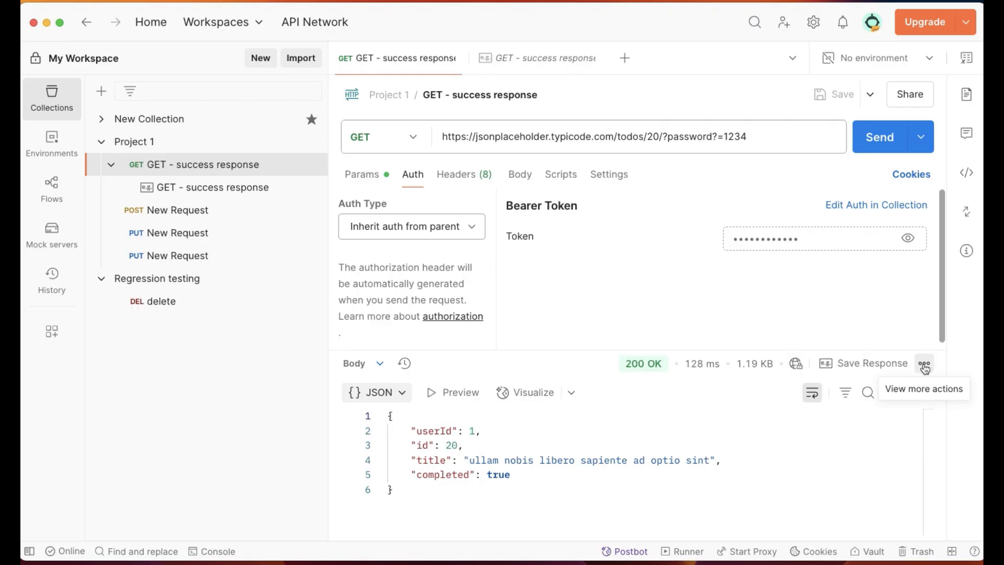
# Save the todo 20 response body to response.json in Documents, replacing the existing file
pyautogui.click(923, 363)
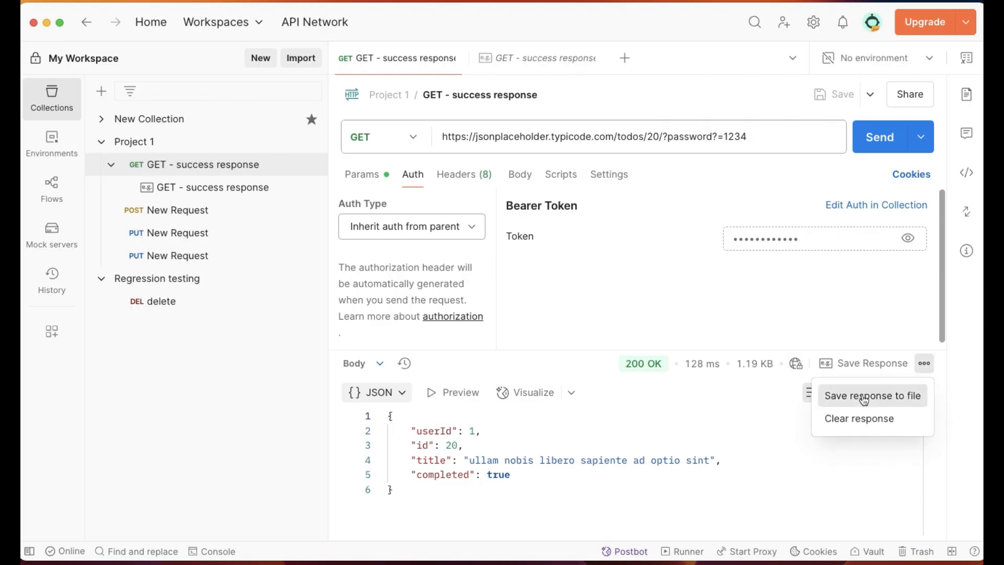
pyautogui.click(864, 396)
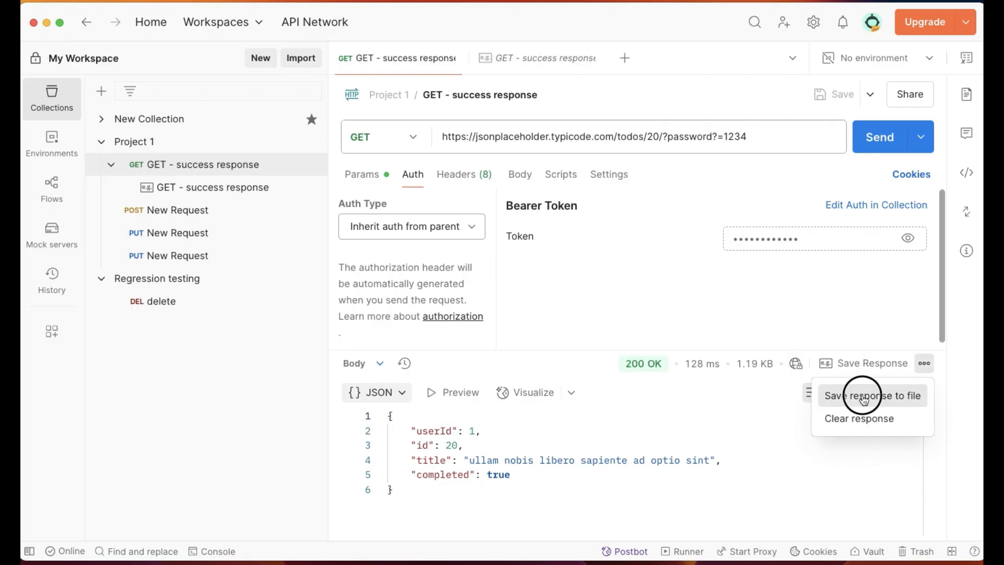
pyautogui.click(871, 395)
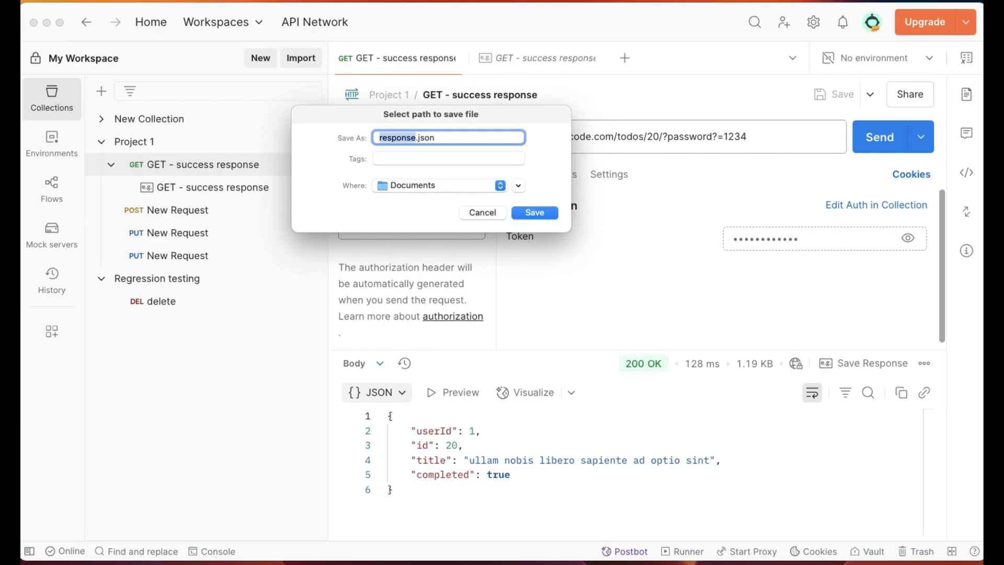
pyautogui.moveTo(498, 283)
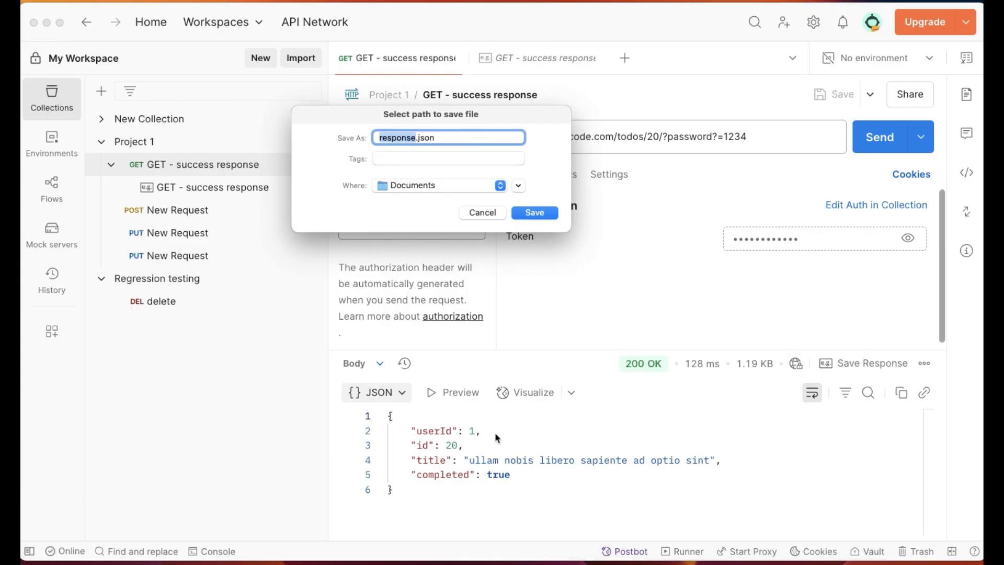
pyautogui.moveTo(477, 249)
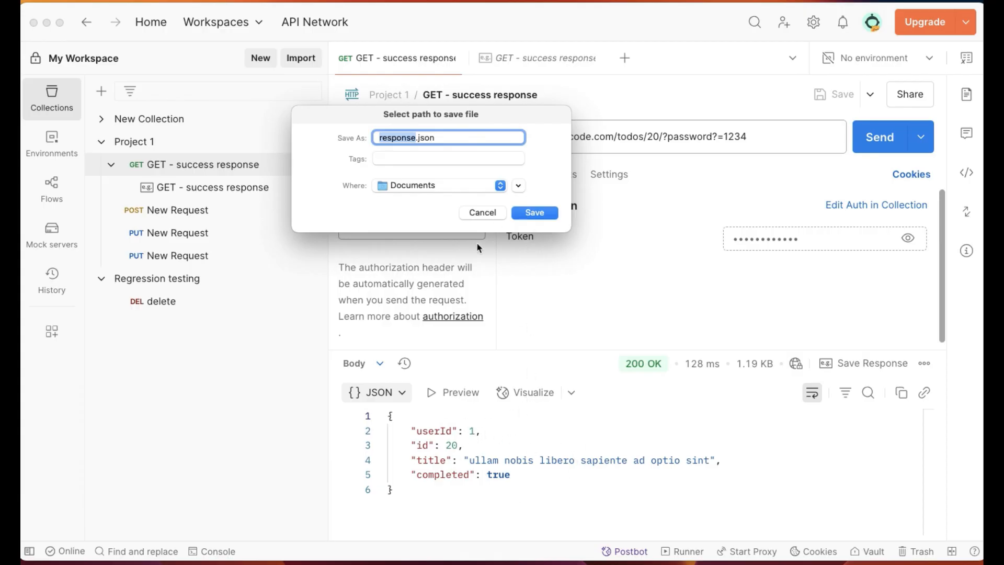
pyautogui.click(534, 212)
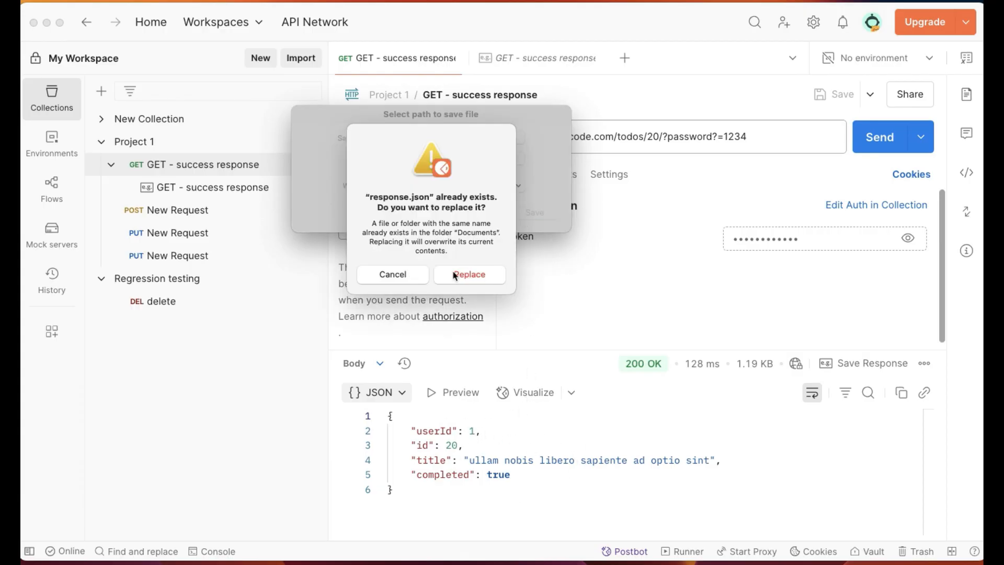
pyautogui.click(468, 274)
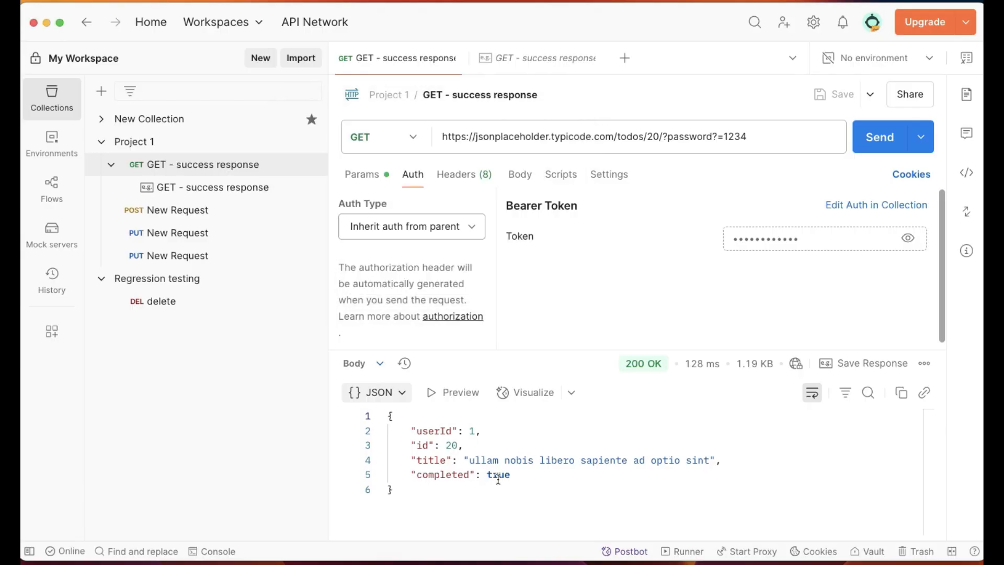
pyautogui.moveTo(577, 484)
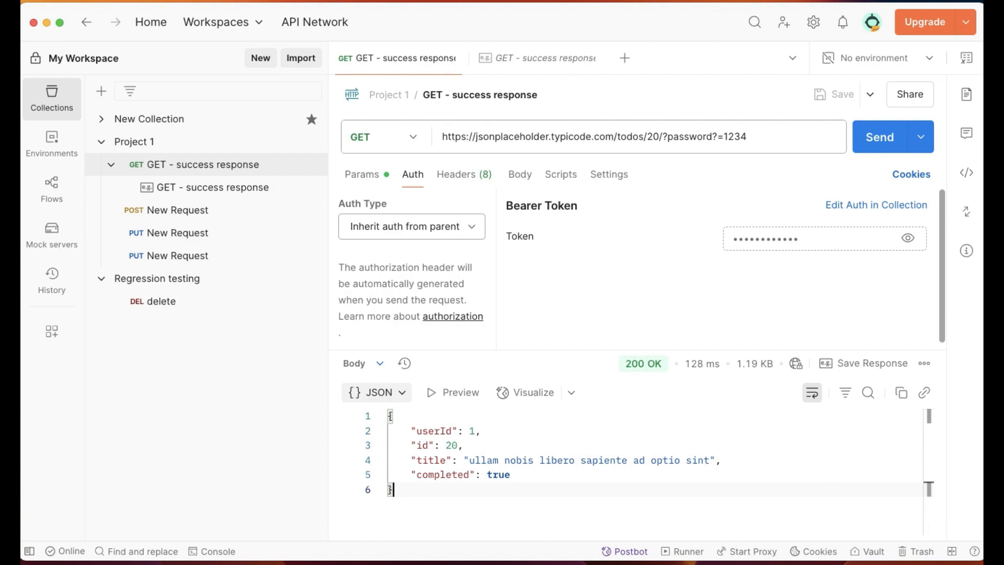
pyautogui.moveTo(871, 363)
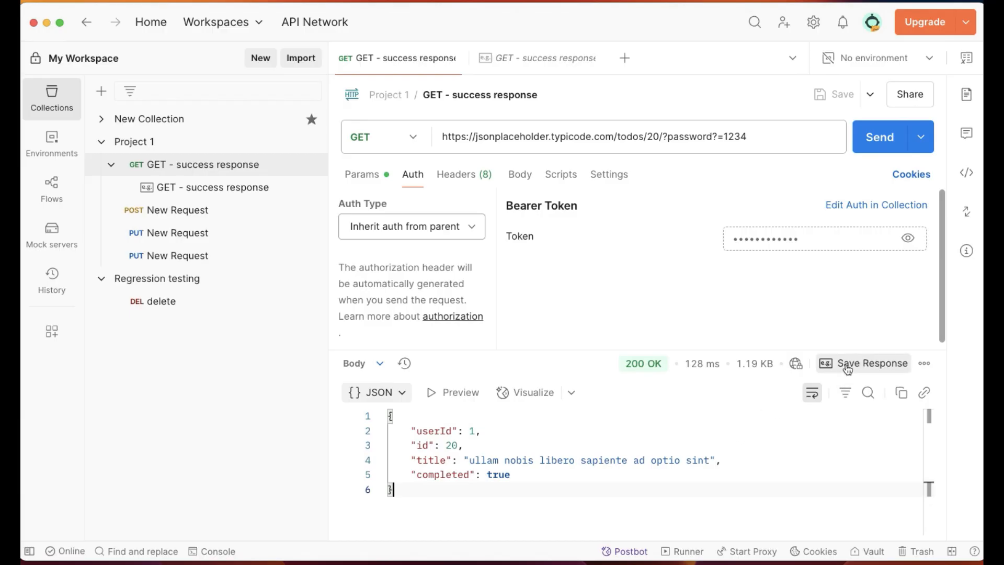
pyautogui.moveTo(736, 351)
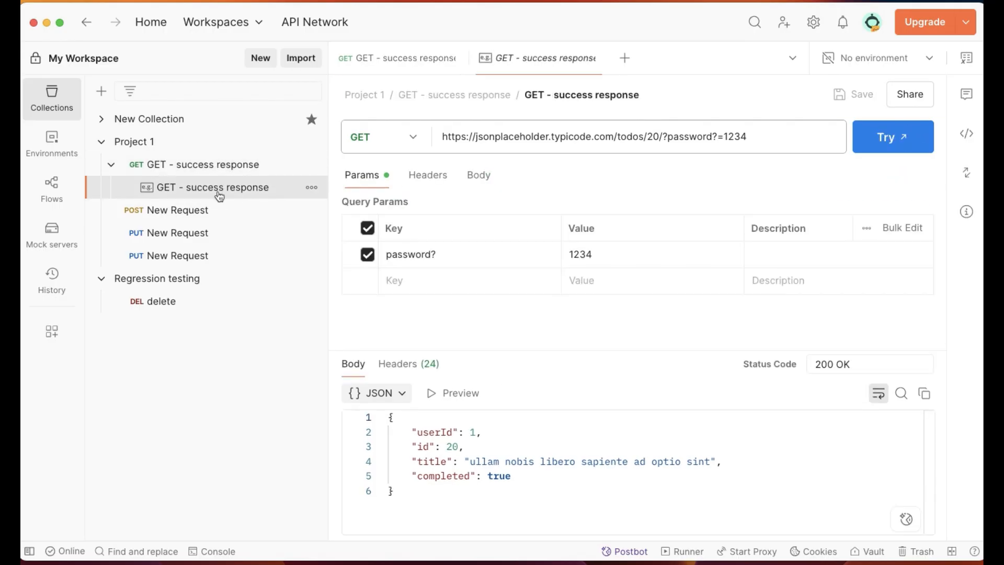
pyautogui.moveTo(213, 187)
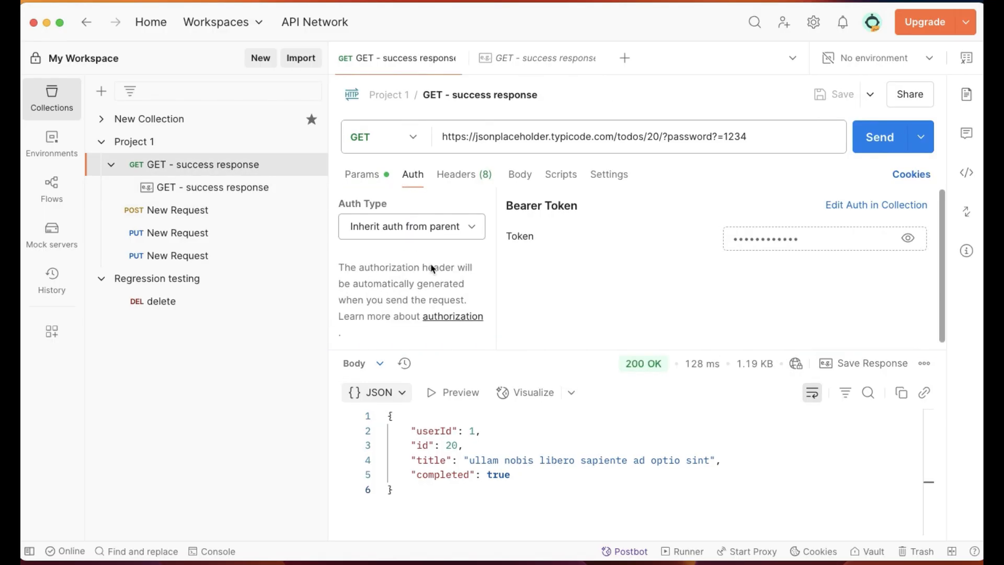
pyautogui.moveTo(215, 187)
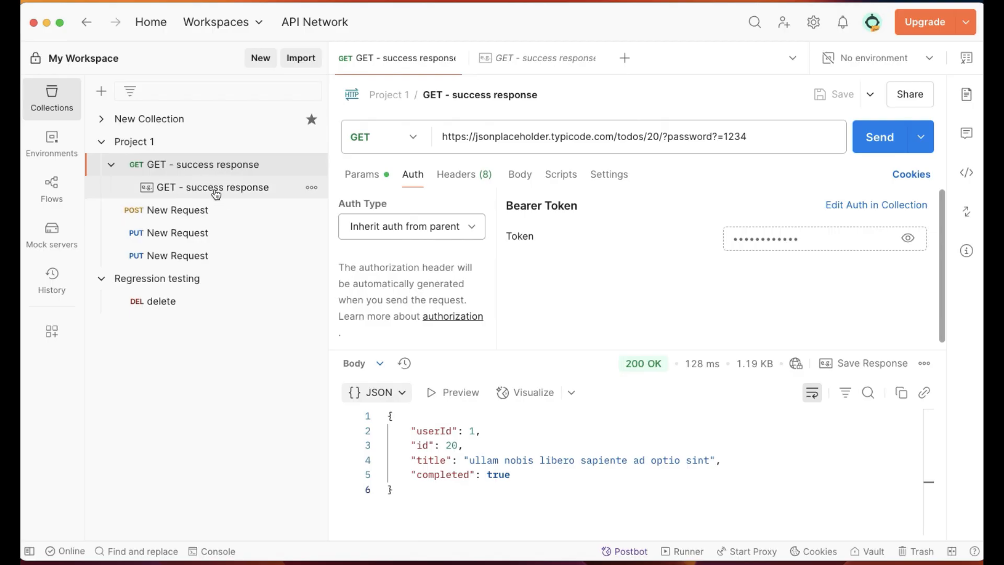
pyautogui.click(543, 58)
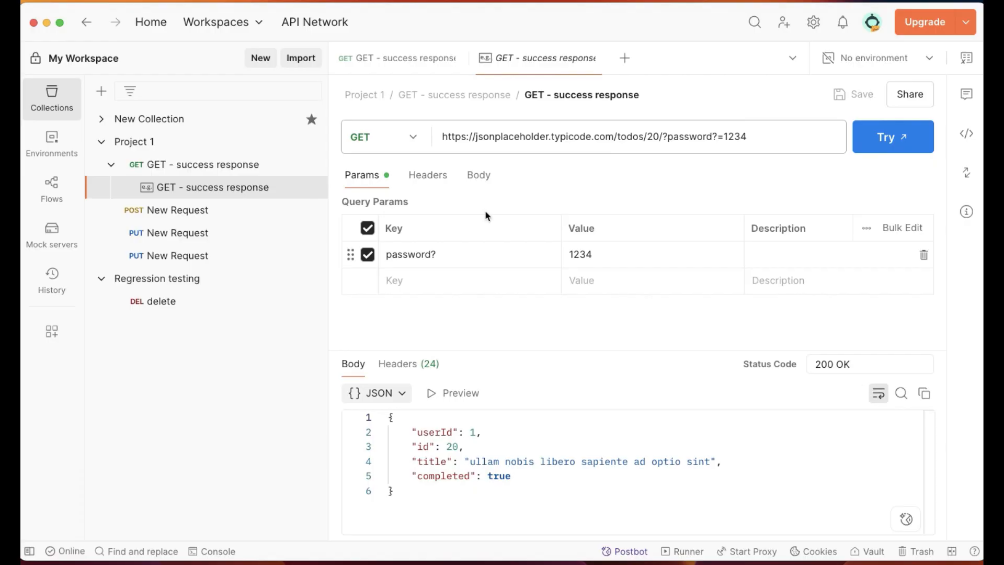
pyautogui.click(412, 174)
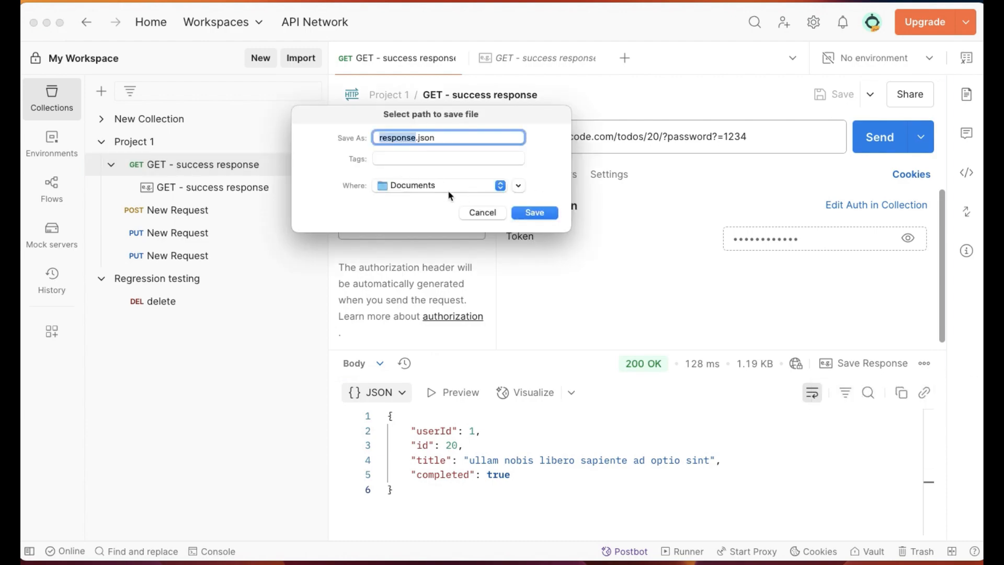
pyautogui.moveTo(502, 217)
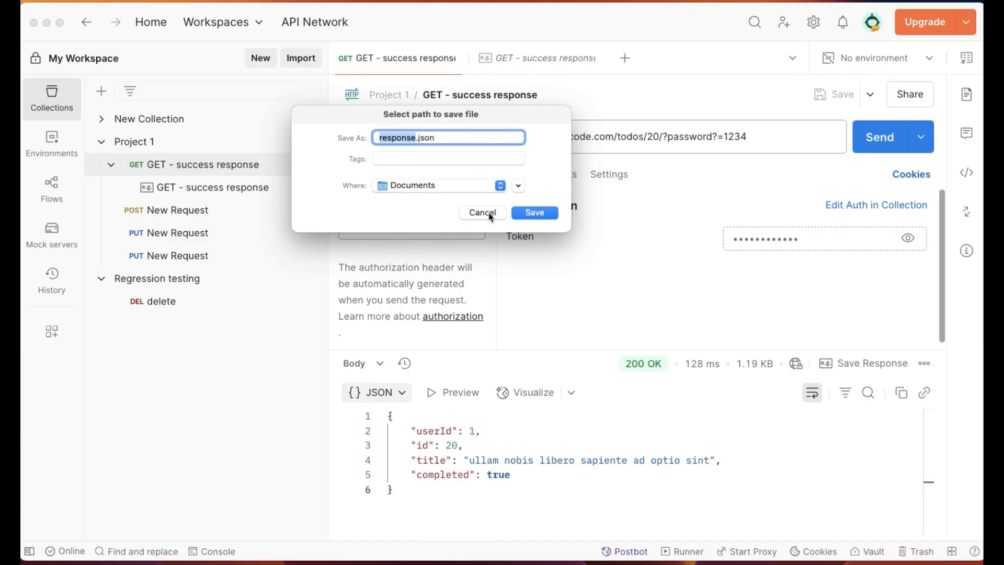
pyautogui.click(482, 212)
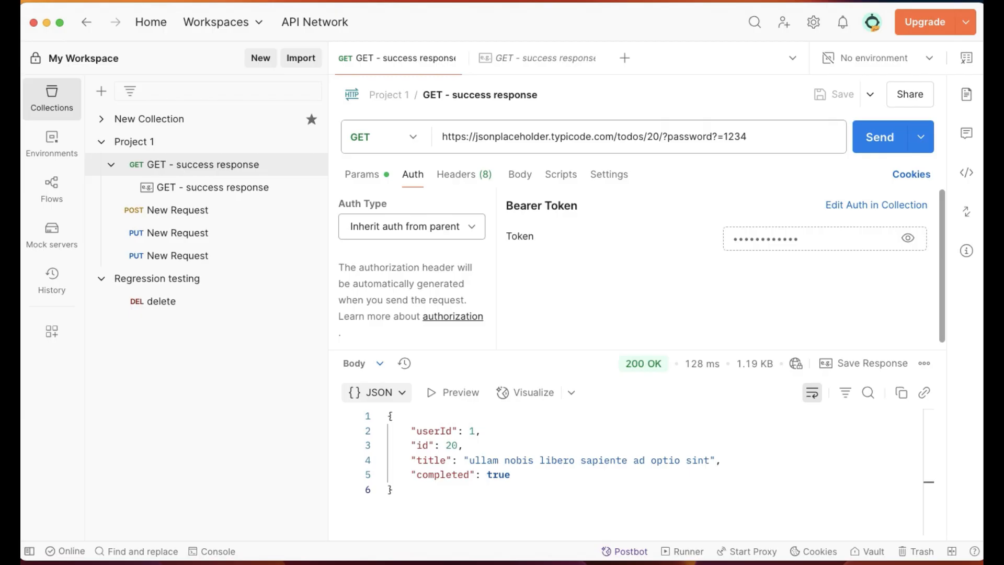
pyautogui.moveTo(618, 366)
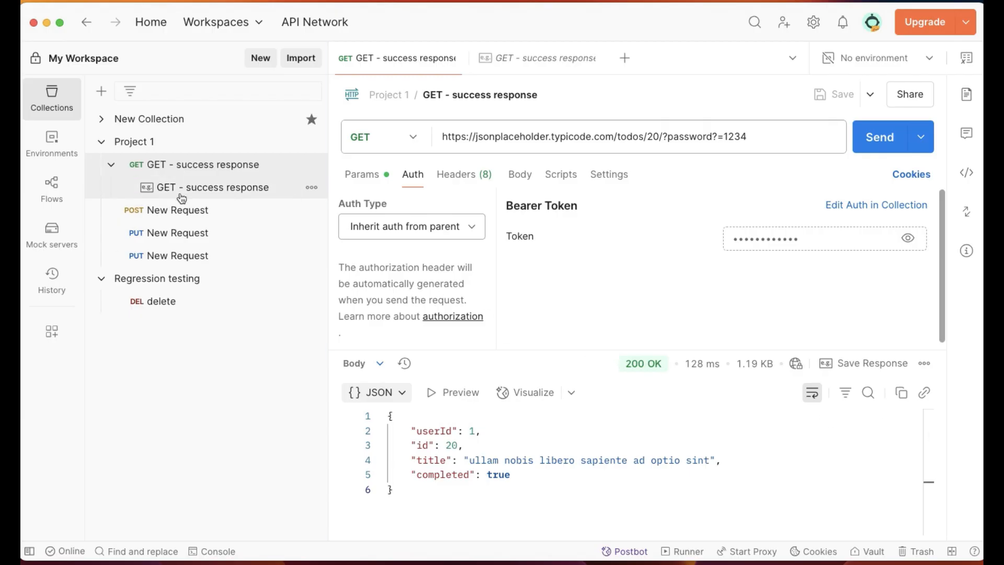
# Change the GET request URL to todos2 to trigger a 404 Not Found
pyautogui.click(176, 232)
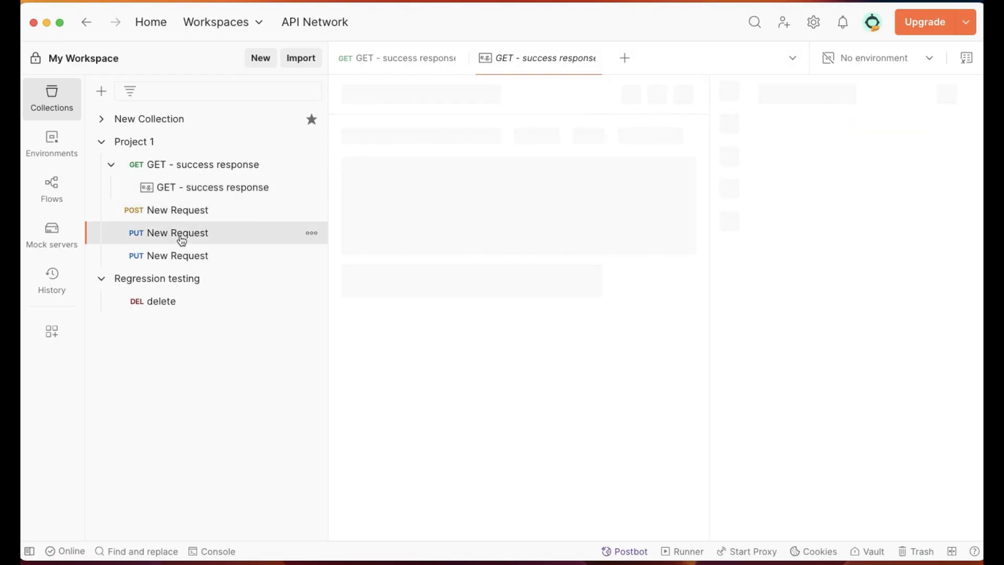
pyautogui.click(178, 232)
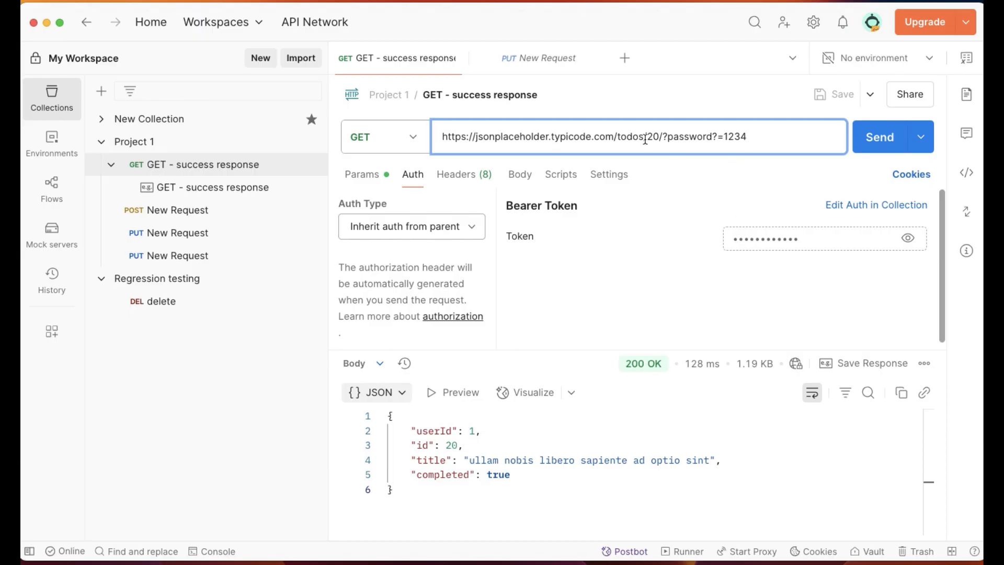
pyautogui.write('2')
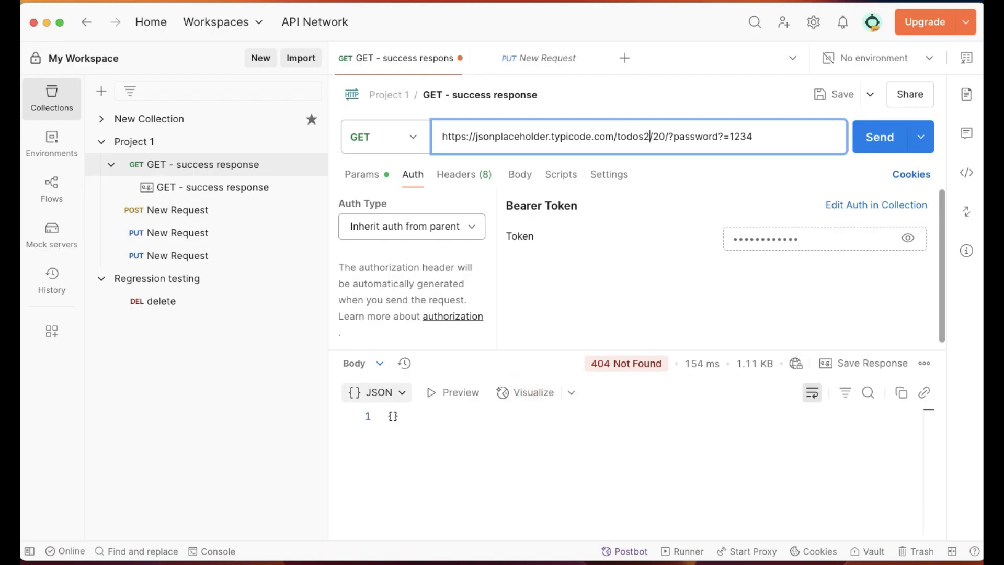
pyautogui.moveTo(396, 142)
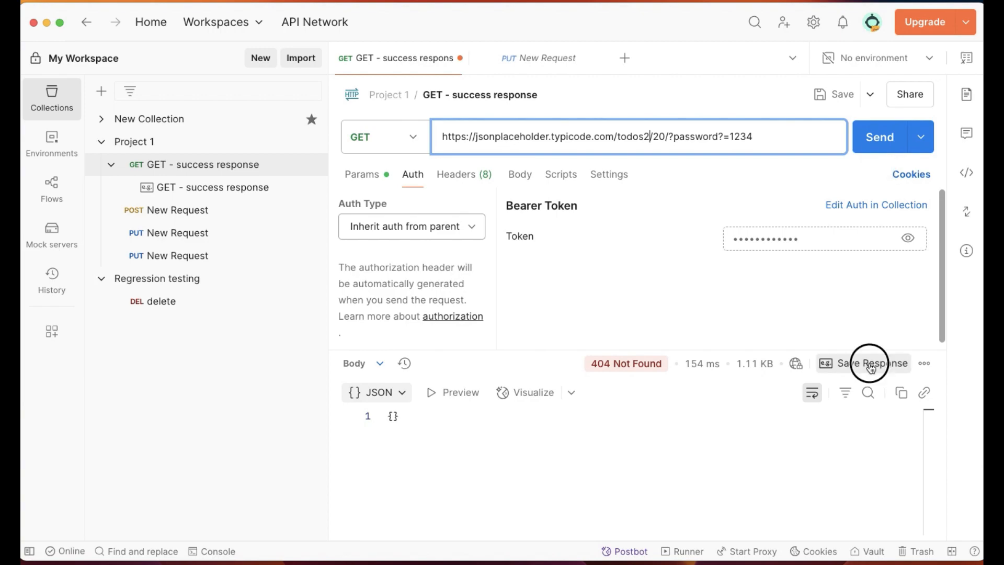
# Save the 404 response as an example named 'GET - negative scenario'
pyautogui.click(871, 363)
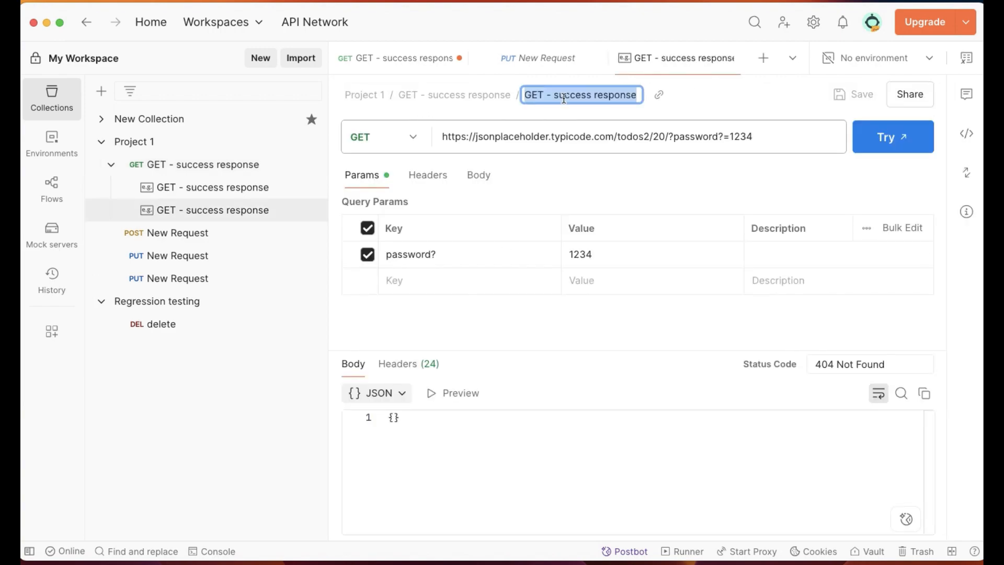
pyautogui.write('failu')
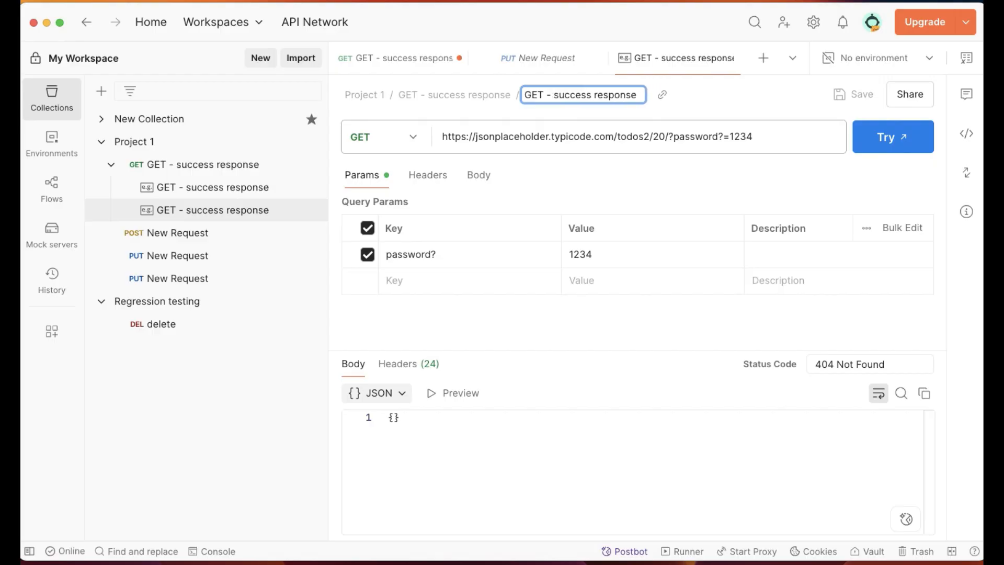
pyautogui.write('GET - negative scenario')
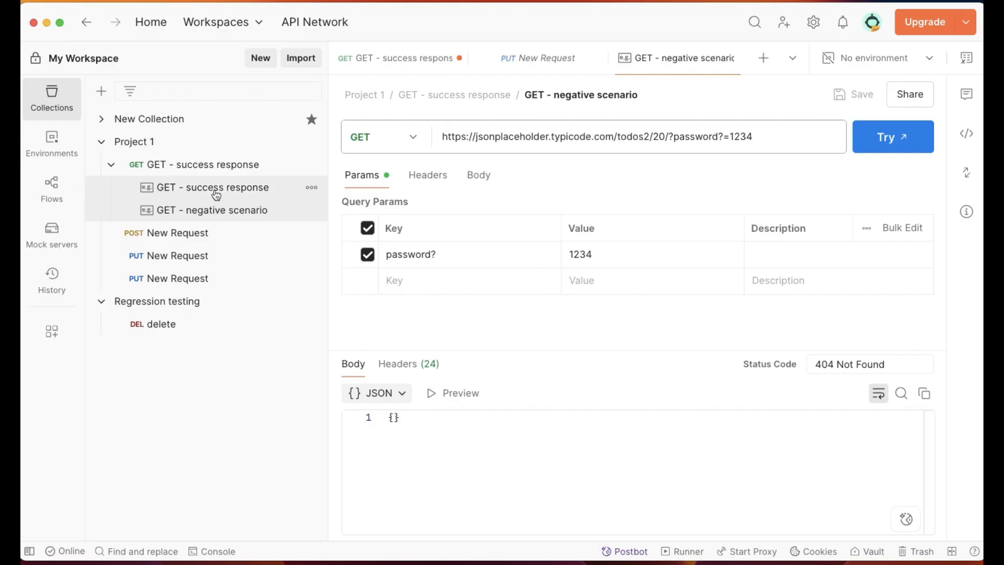
# Compare the saved success example with the 'GET - negative scenario' example
pyautogui.click(214, 188)
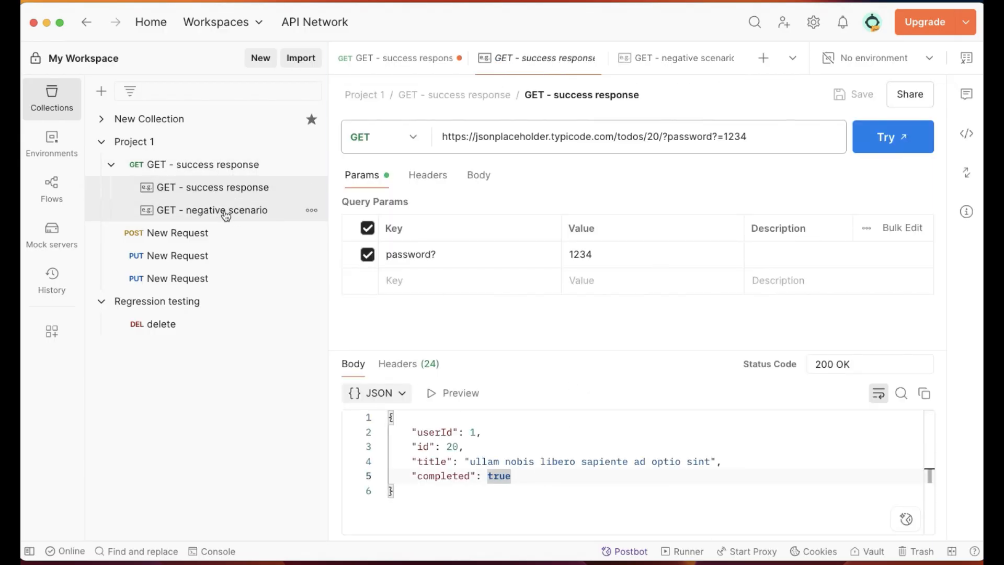
pyautogui.click(213, 209)
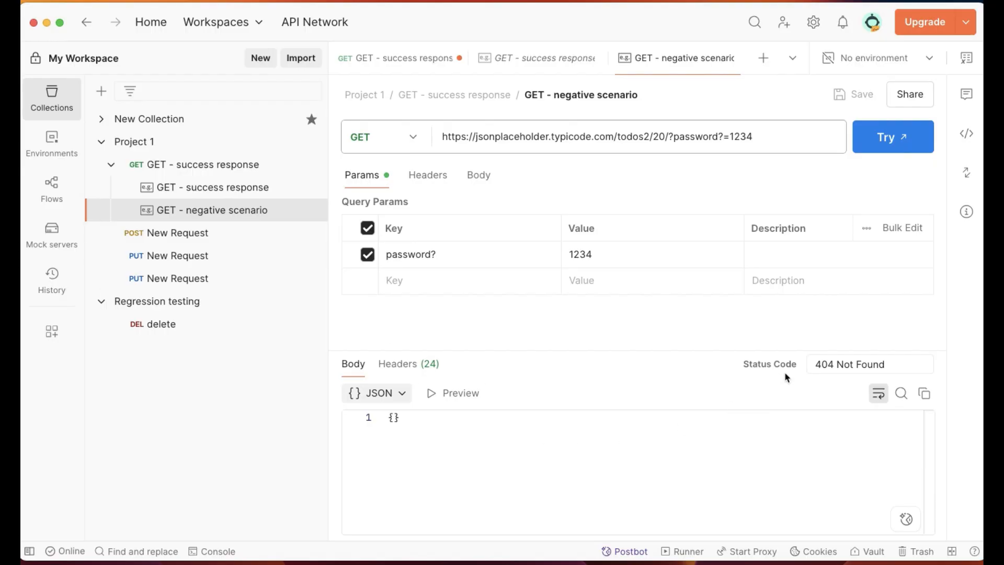
pyautogui.tripleClick(850, 364)
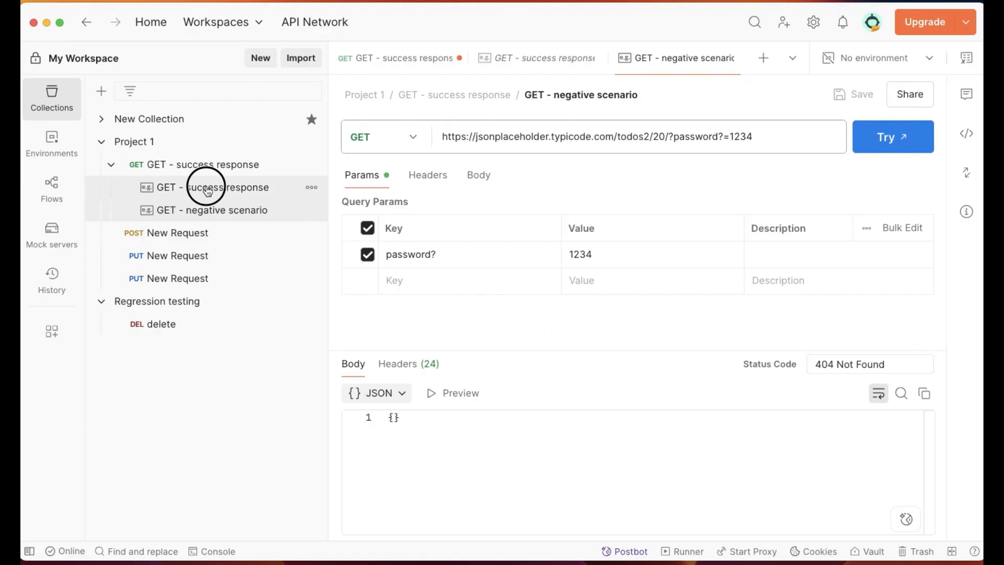
# Check the success example's request headers, then open the POST New Request
pyautogui.click(214, 187)
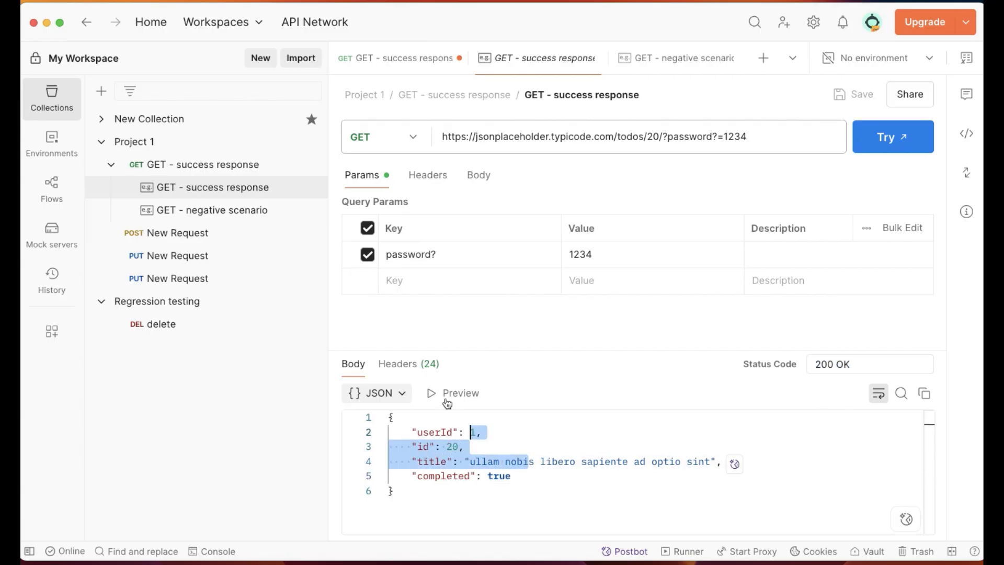
pyautogui.click(427, 174)
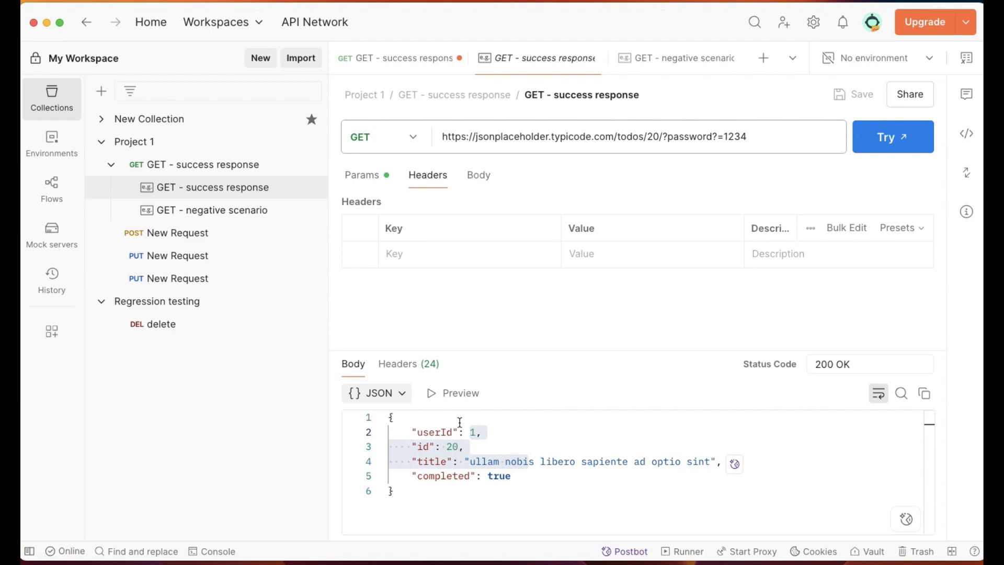
pyautogui.click(177, 233)
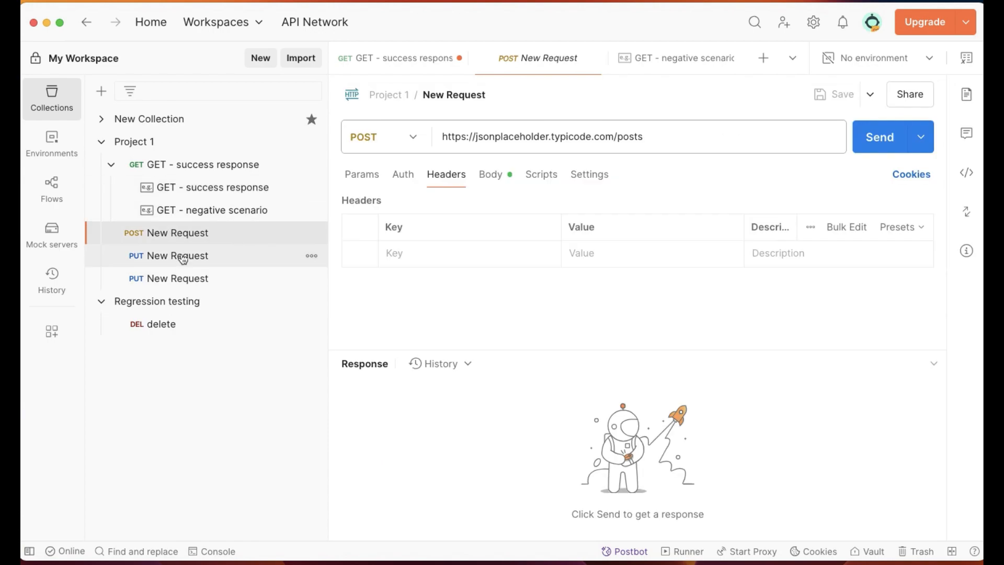
# Save 'New Request' examples for the POST (201 Created) and PUT requests, opening the PUT example
pyautogui.click(879, 136)
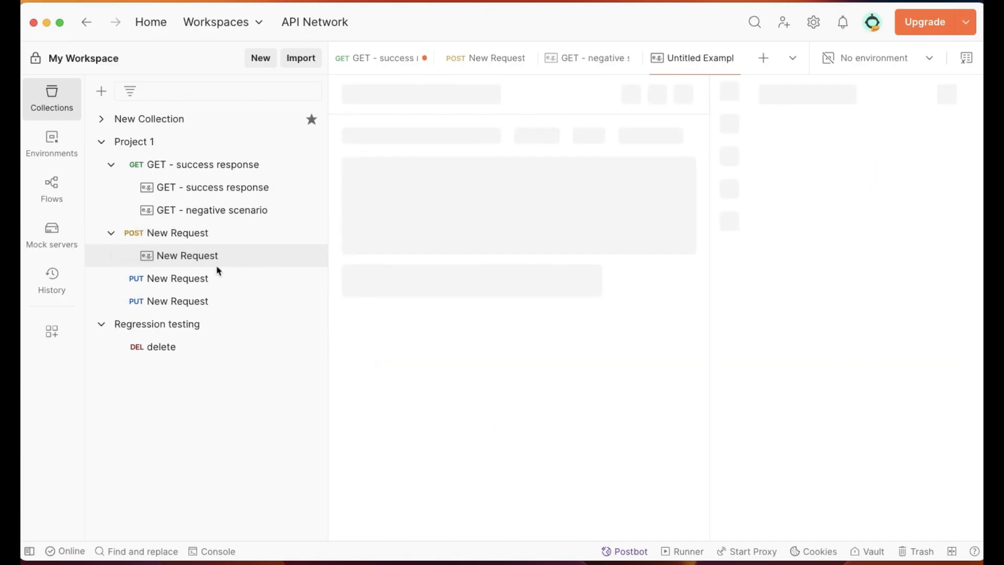
pyautogui.click(177, 278)
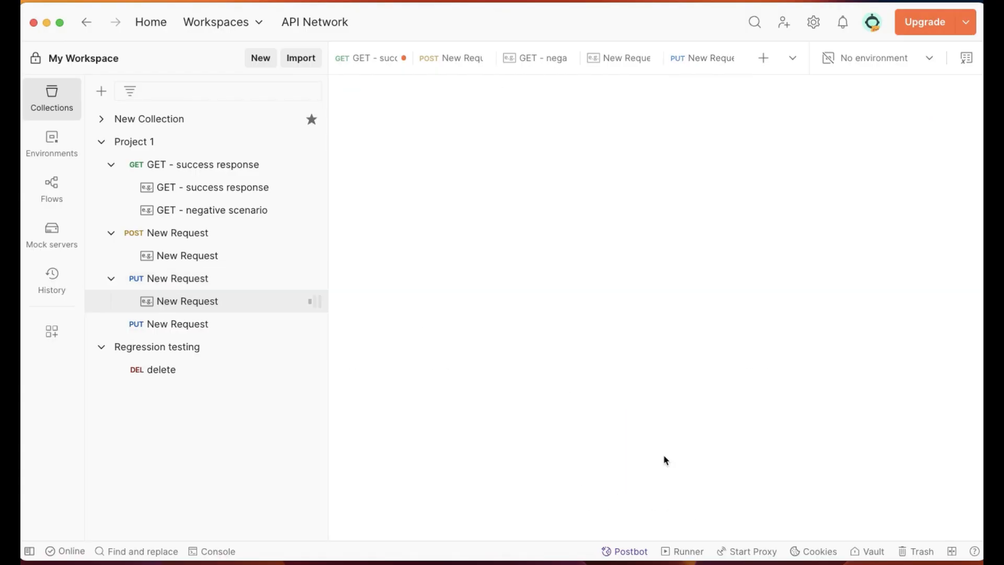
pyautogui.click(187, 301)
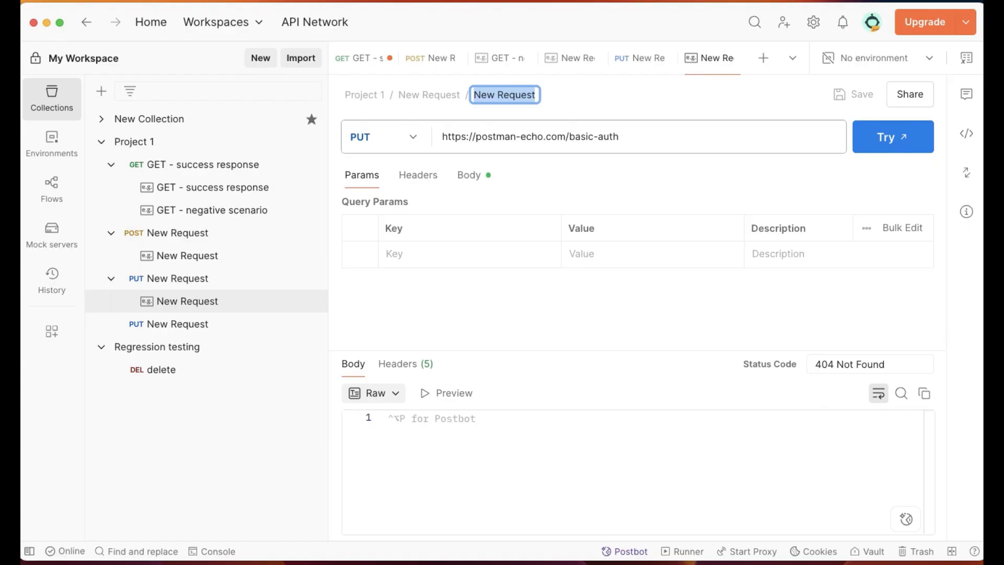
pyautogui.moveTo(742, 413)
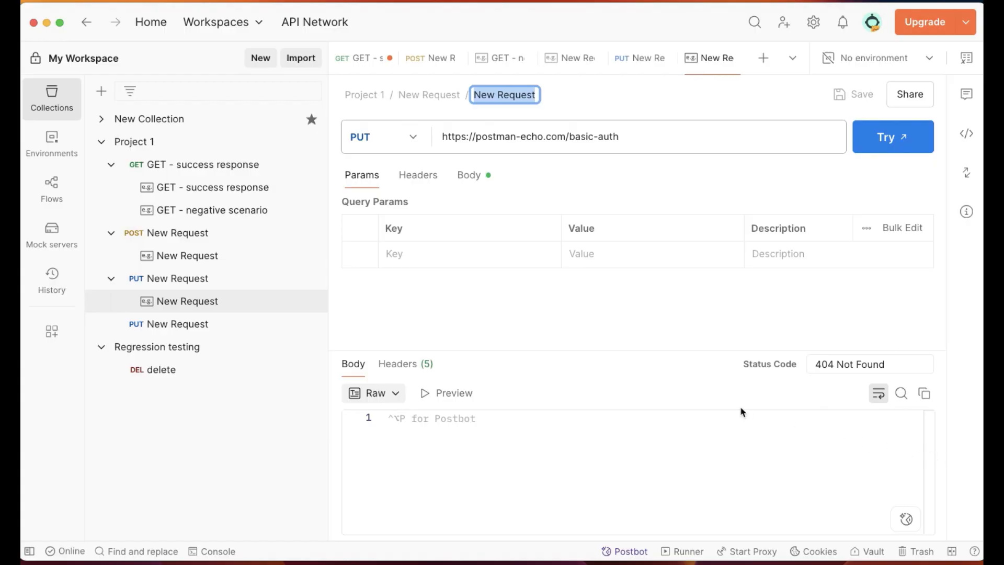
pyautogui.moveTo(717, 410)
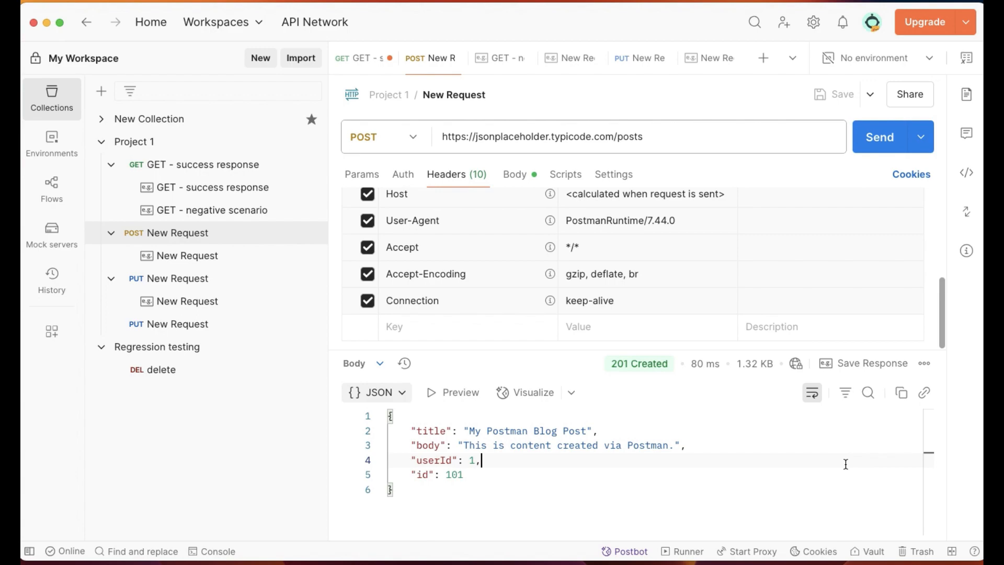
pyautogui.moveTo(601, 431)
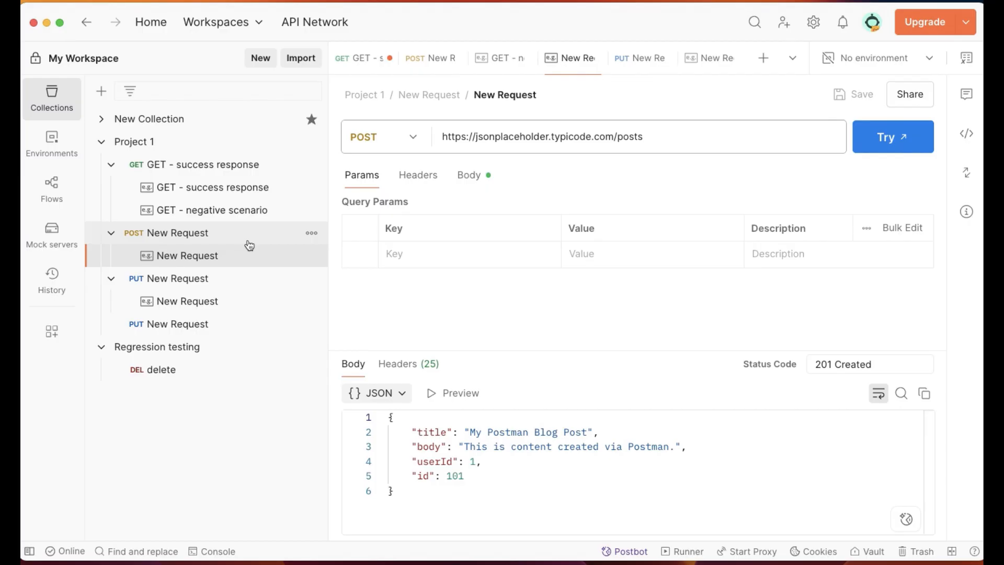
pyautogui.moveTo(189, 256)
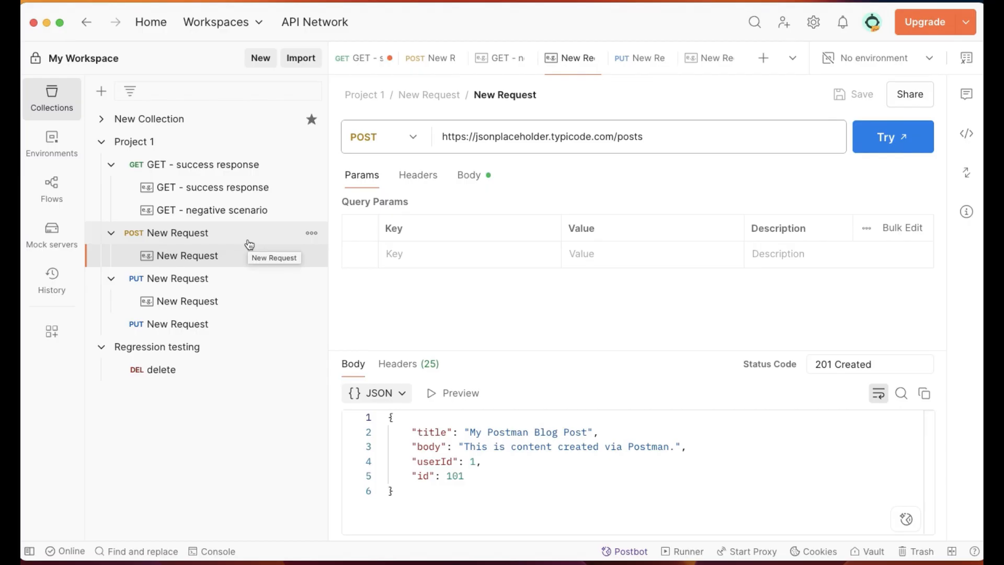
pyautogui.moveTo(220, 237)
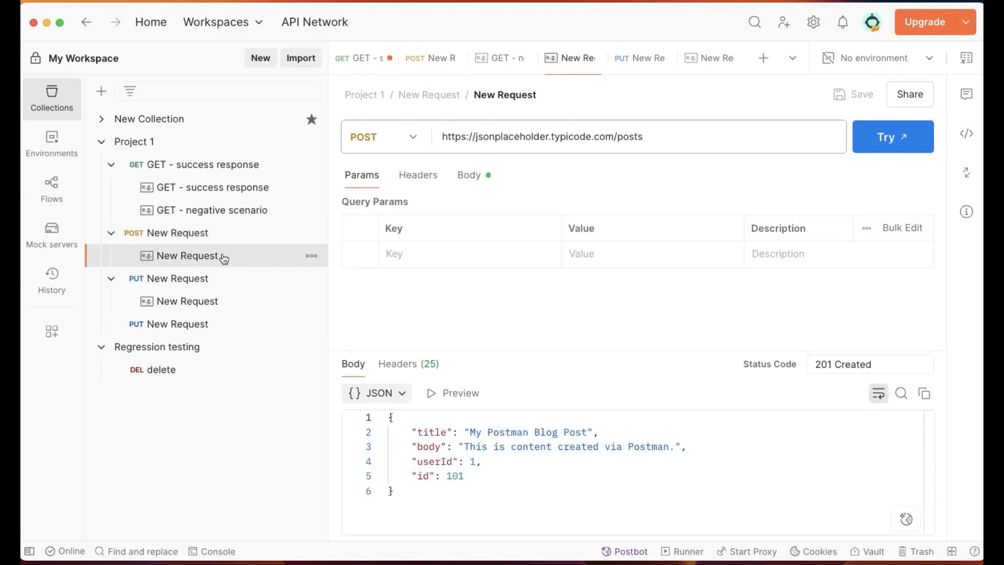
pyautogui.moveTo(220, 260)
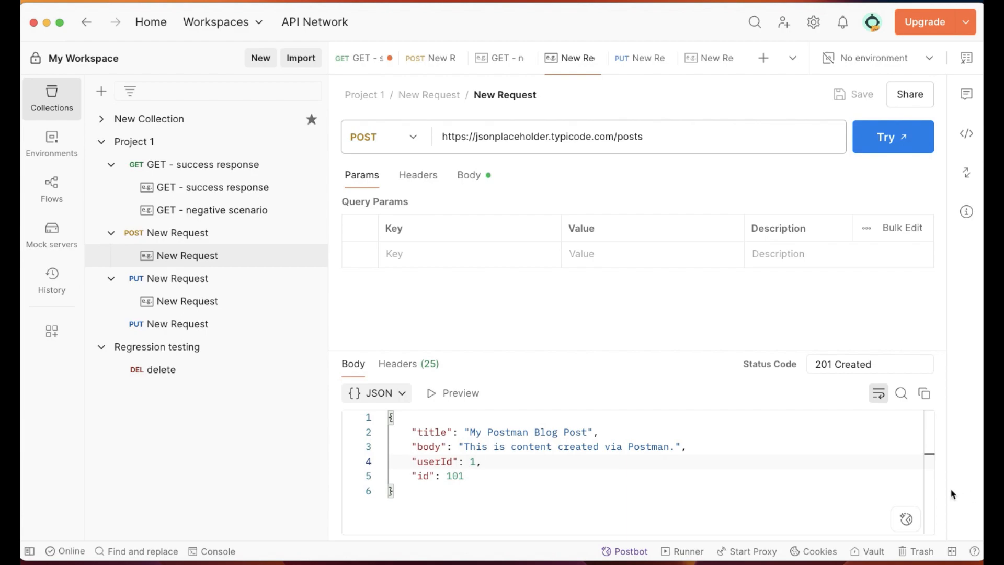
pyautogui.moveTo(834, 460)
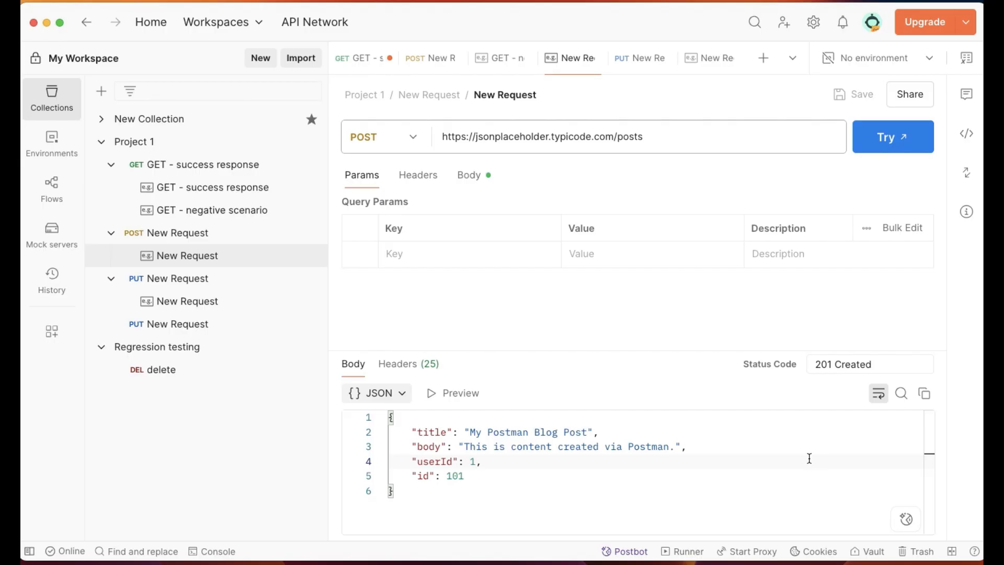
pyautogui.moveTo(762, 455)
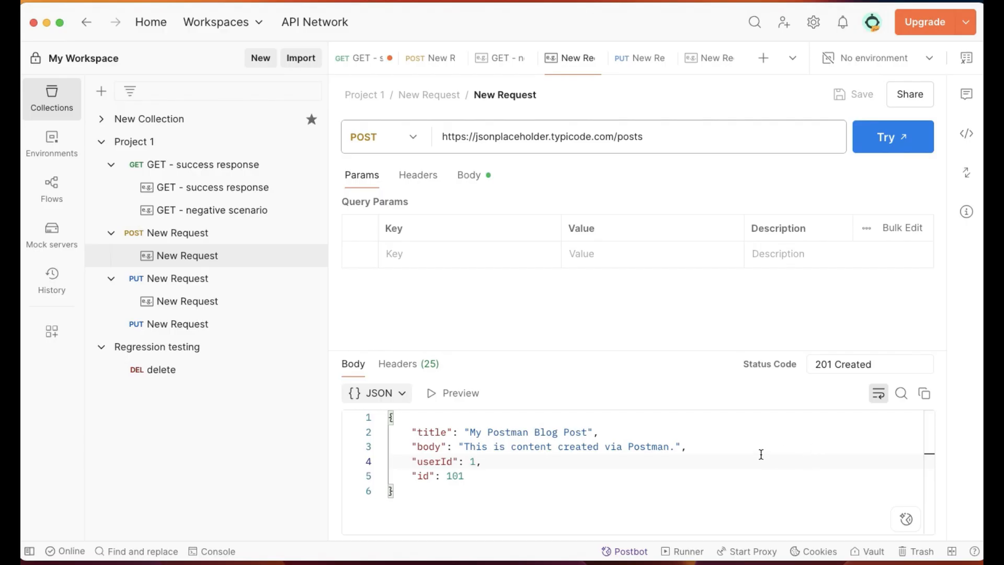
pyautogui.rightClick(760, 454)
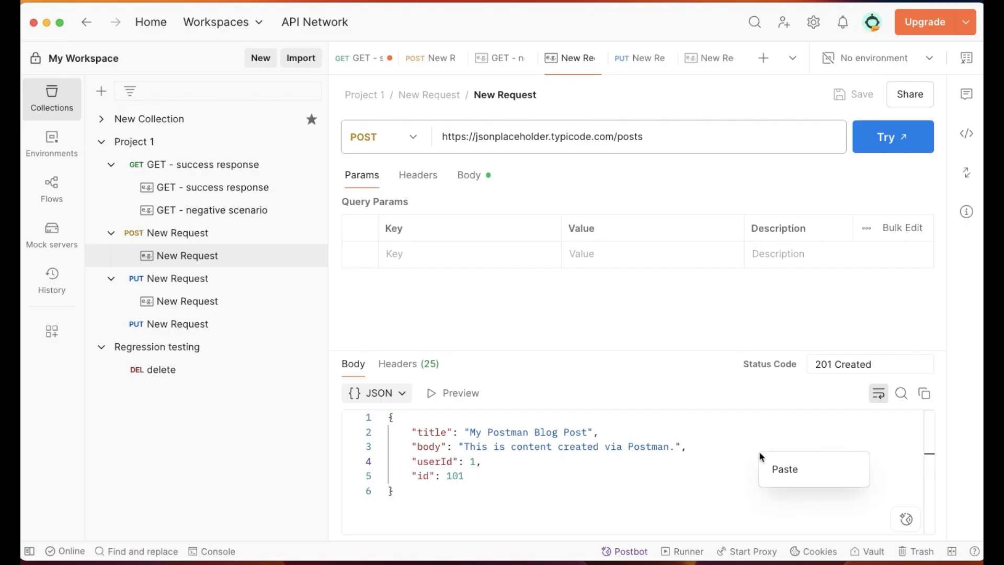